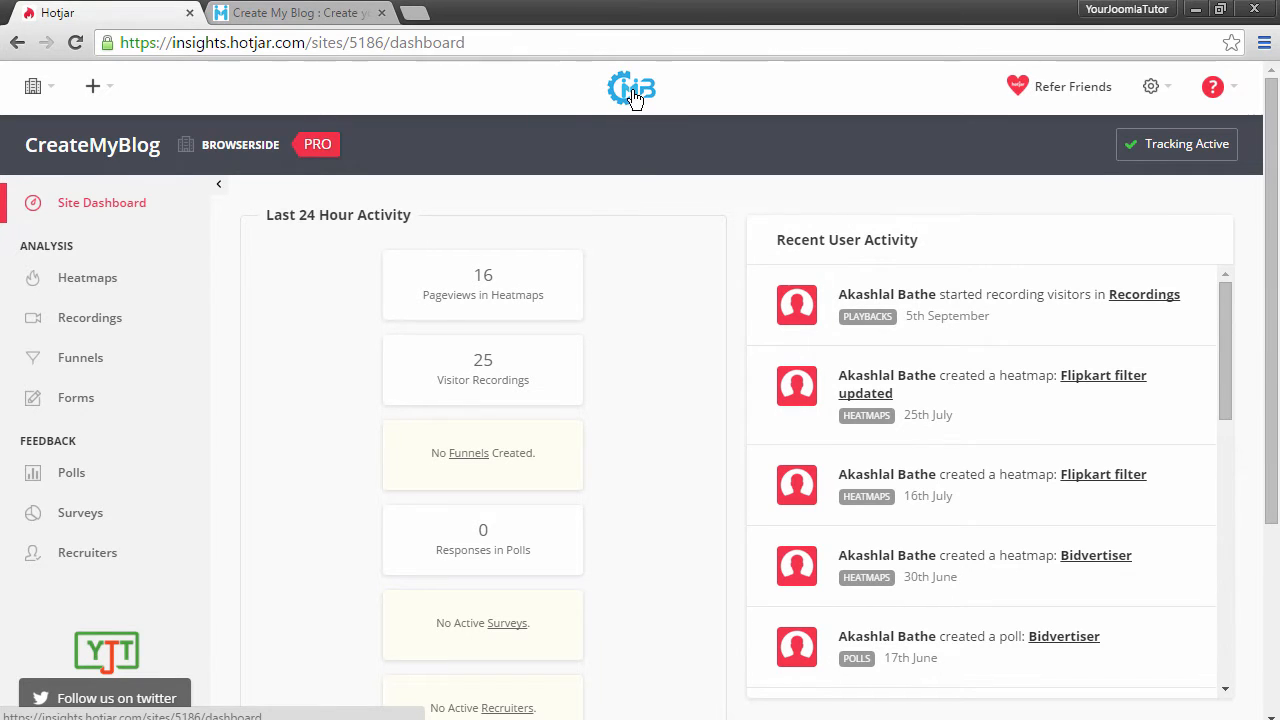
Show the Heatmaps list for the CreateMyBlog site from the Analysis sidebar.
{"action": "left_click", "coordinate": [32, 86]}
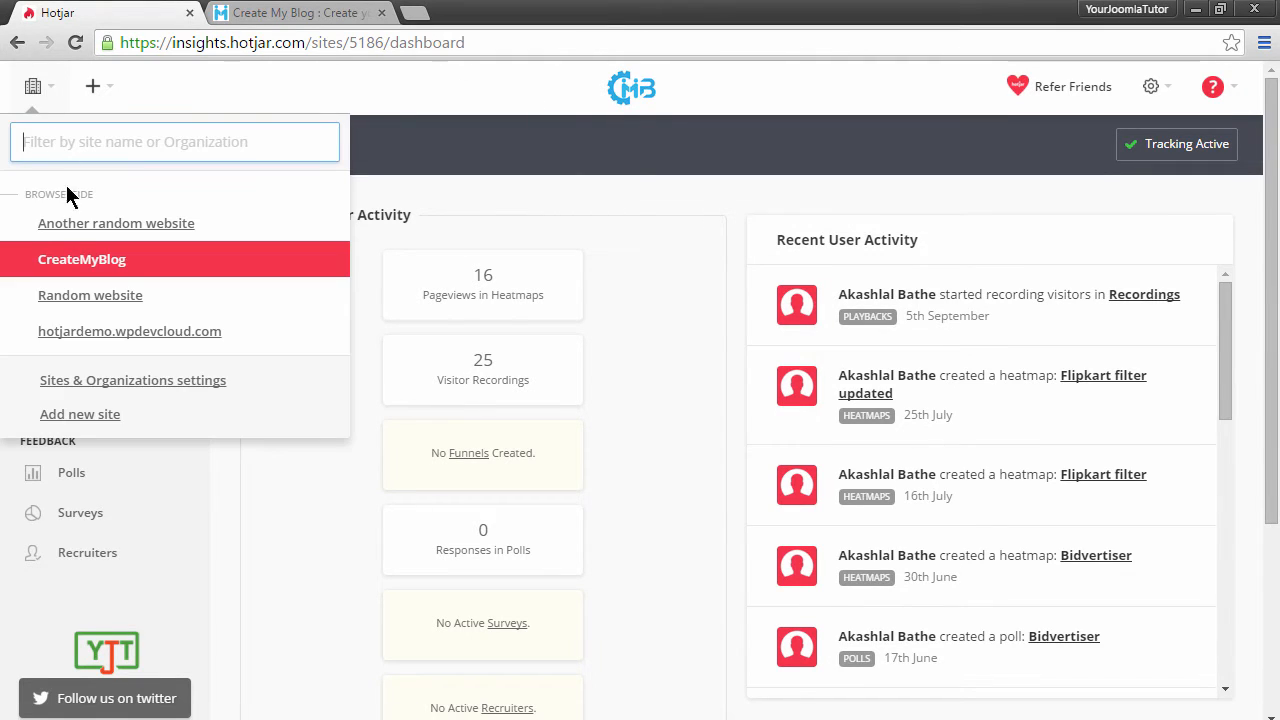
{"action": "mouse_move", "coordinate": [116, 224]}
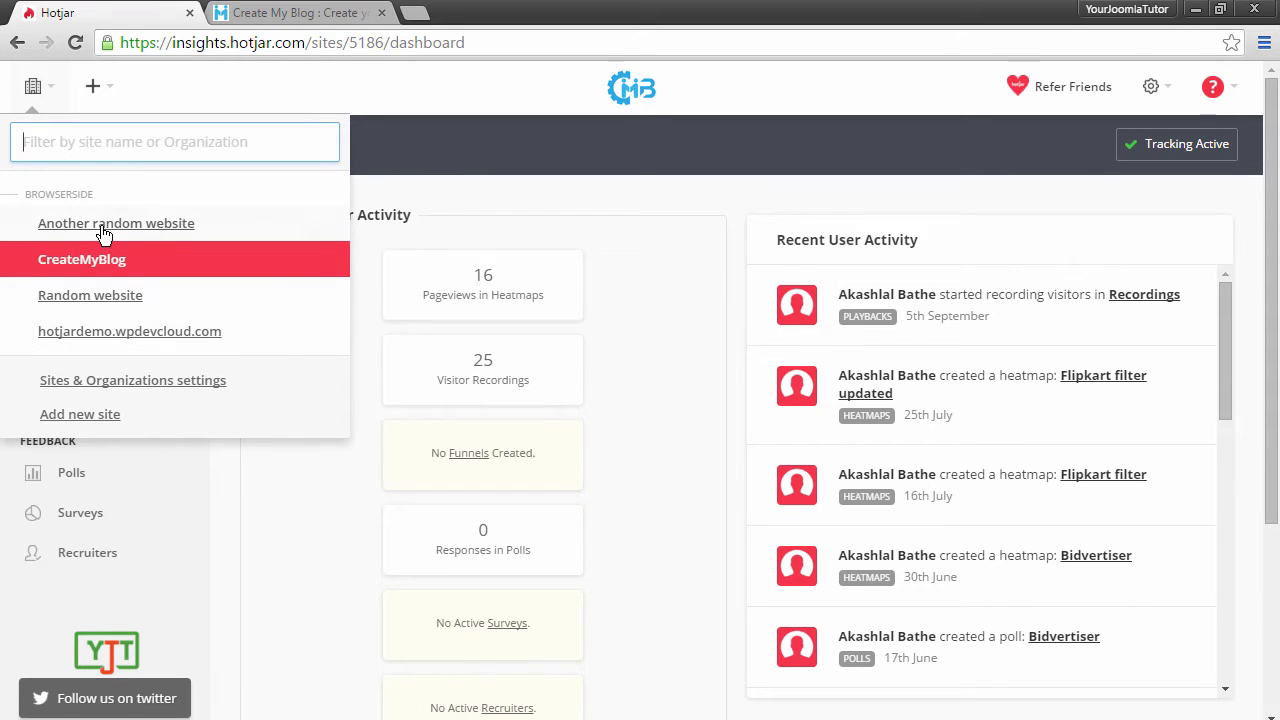
{"action": "mouse_move", "coordinate": [484, 192]}
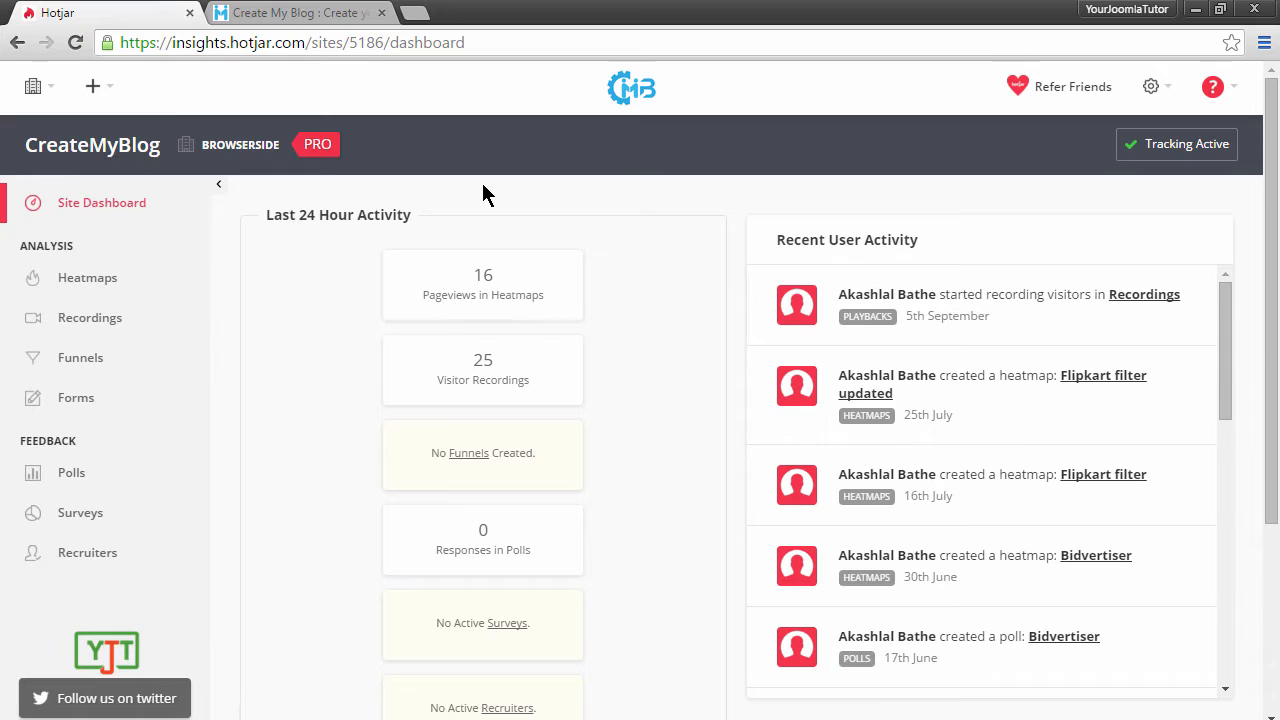
{"action": "mouse_move", "coordinate": [88, 276]}
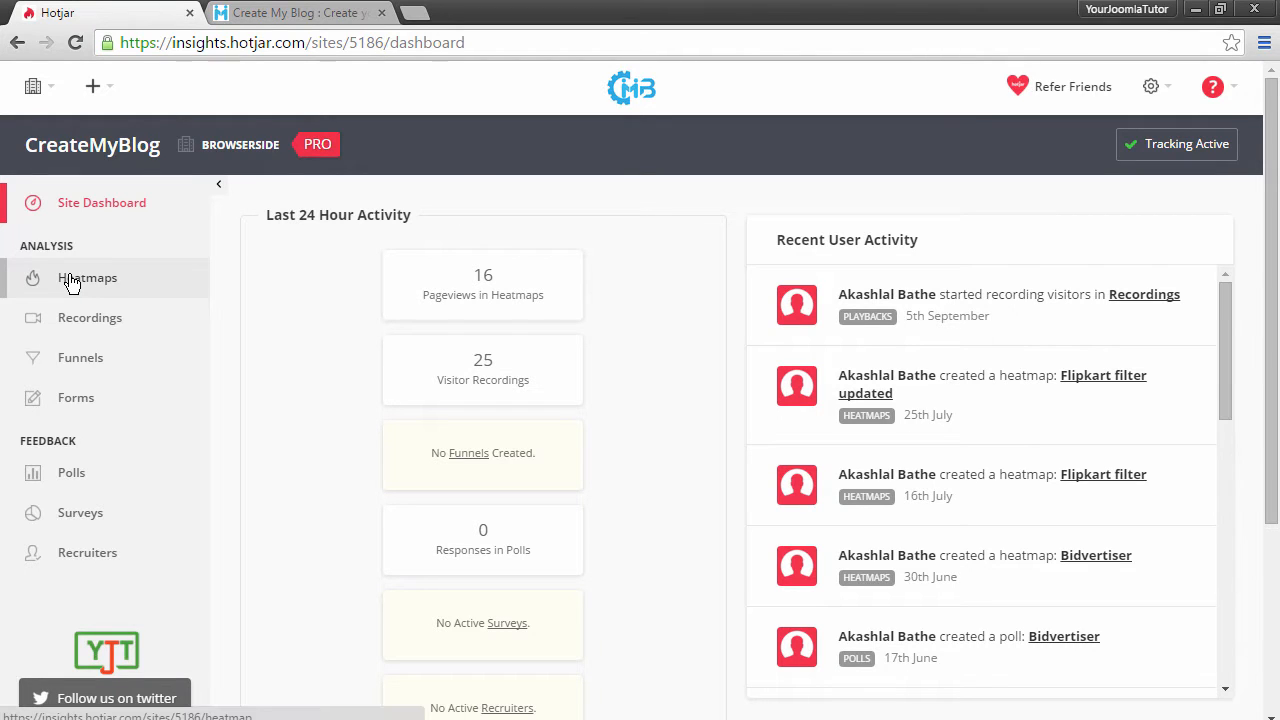
{"action": "left_click", "coordinate": [88, 276]}
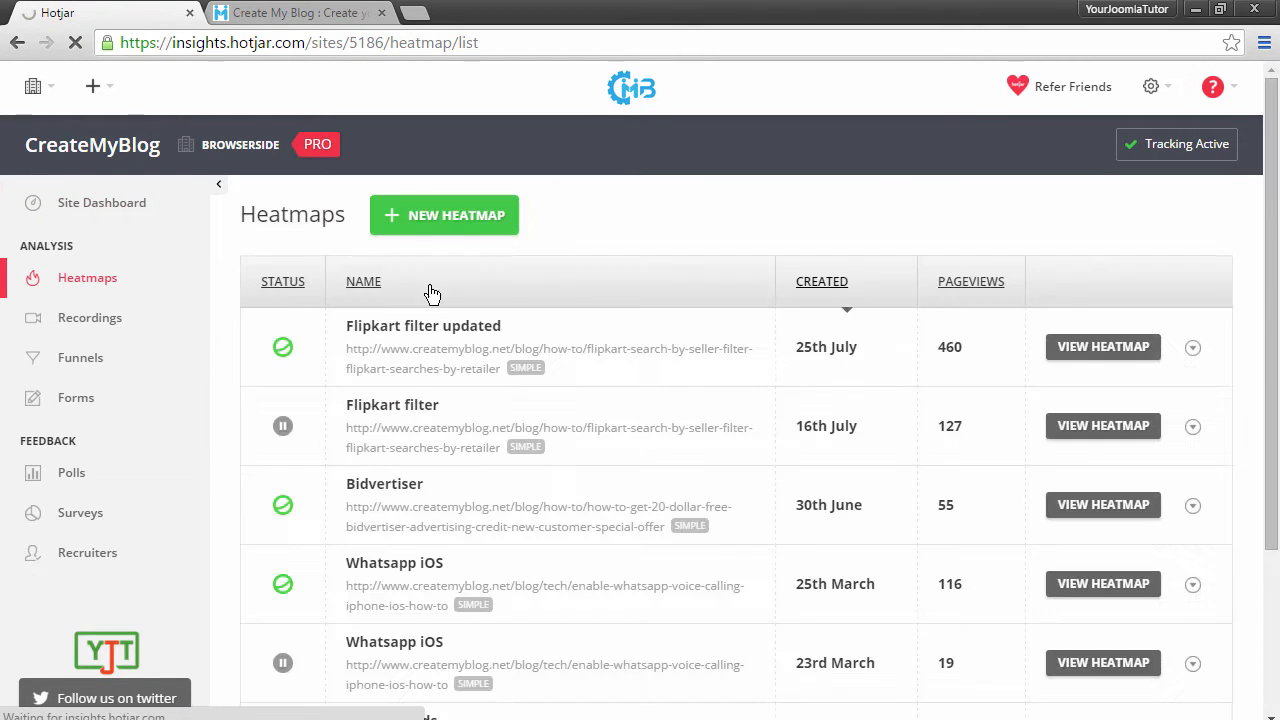
{"action": "mouse_move", "coordinate": [836, 114]}
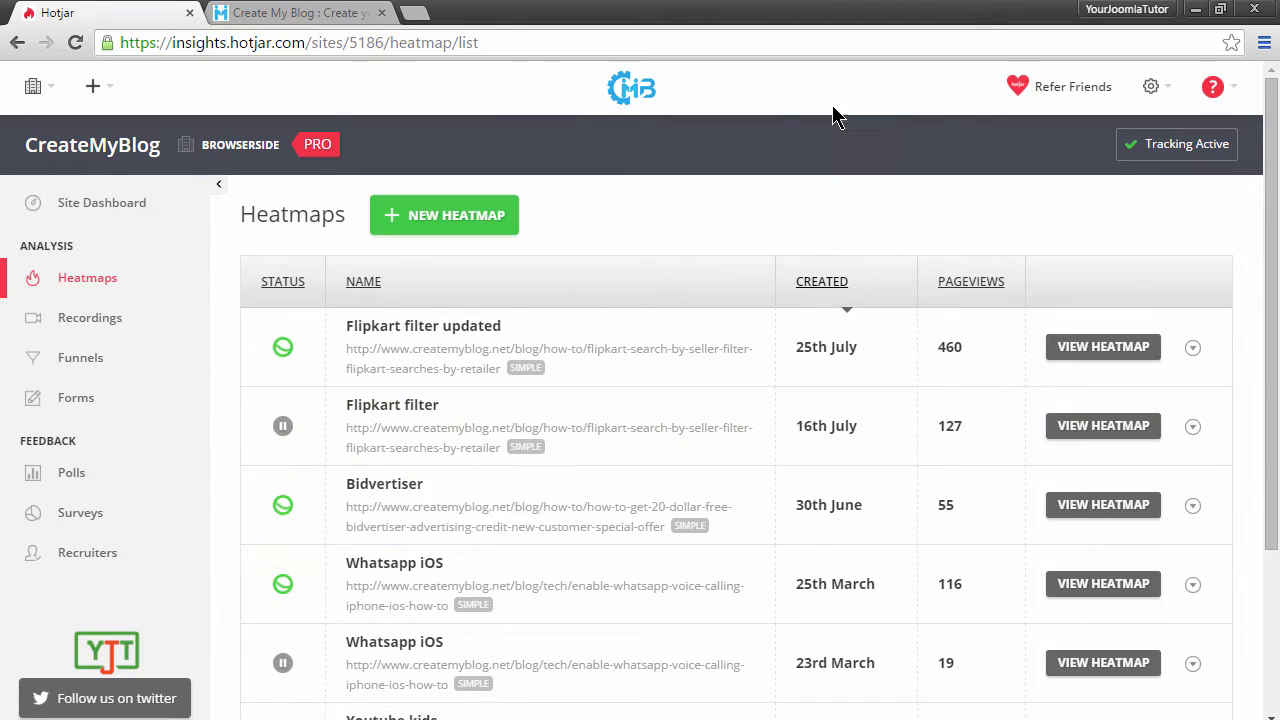
{"action": "mouse_move", "coordinate": [456, 224]}
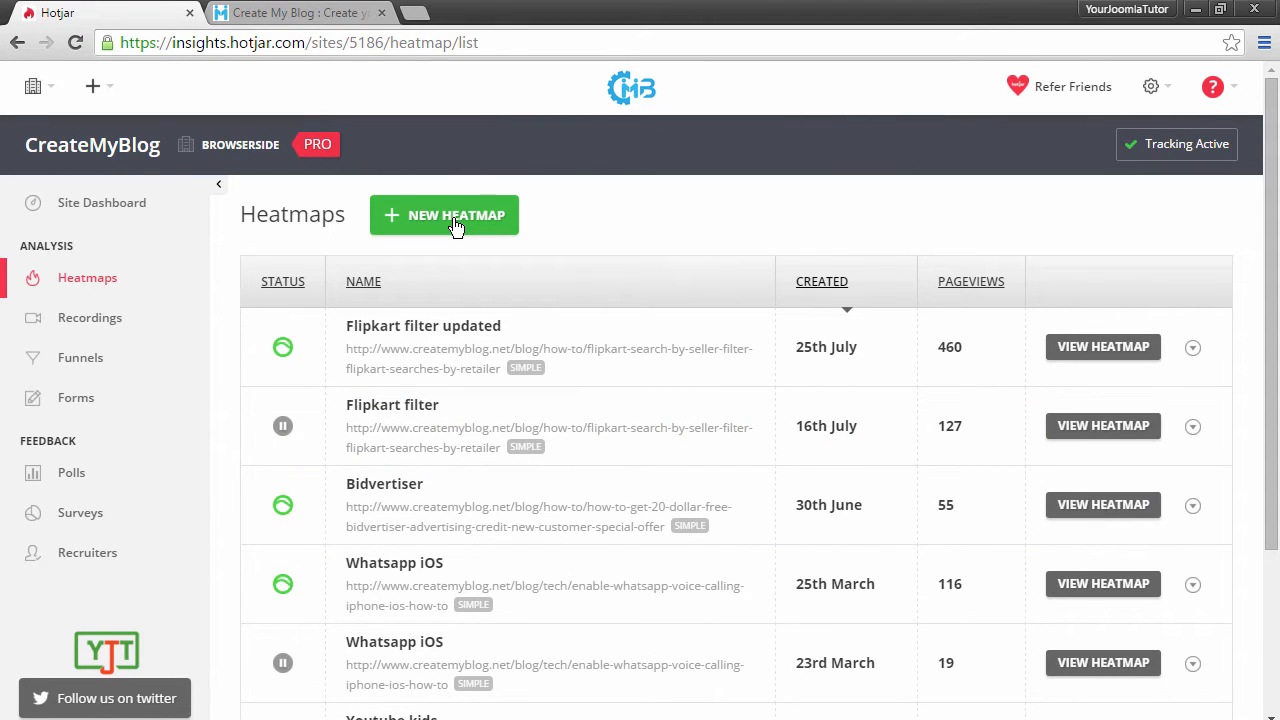
{"action": "mouse_move", "coordinate": [678, 218]}
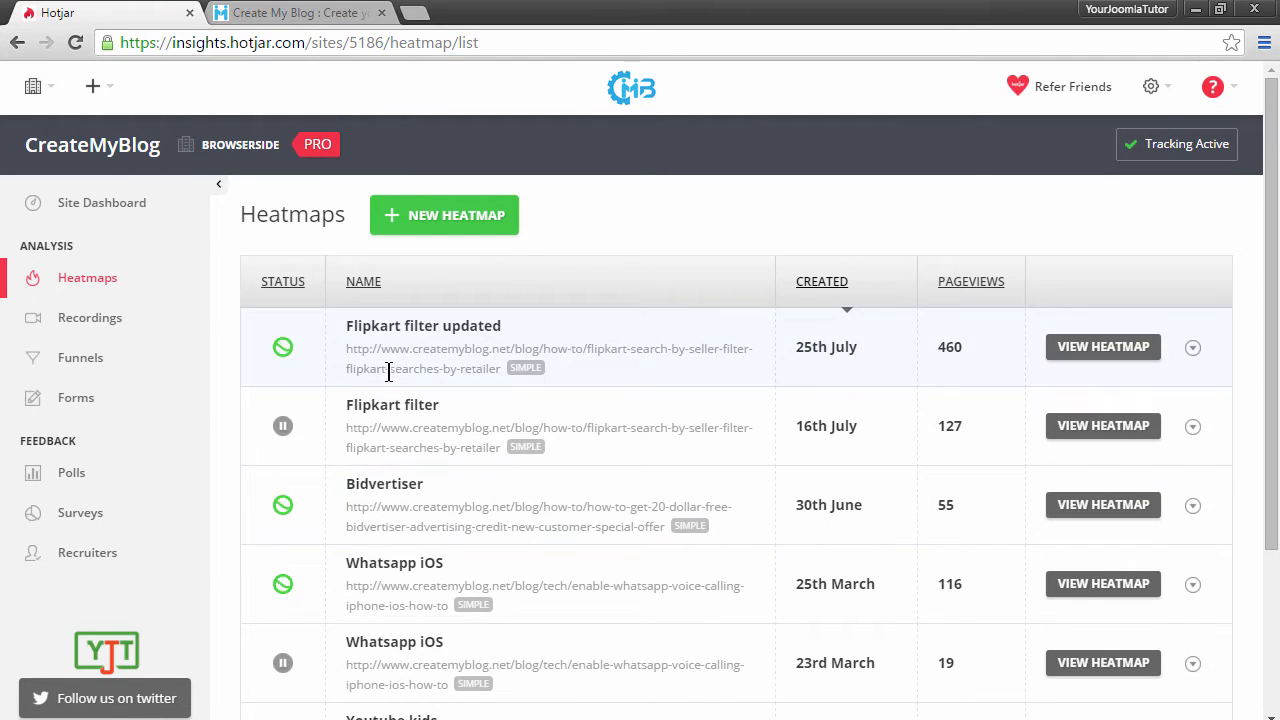
{"action": "mouse_move", "coordinate": [826, 348]}
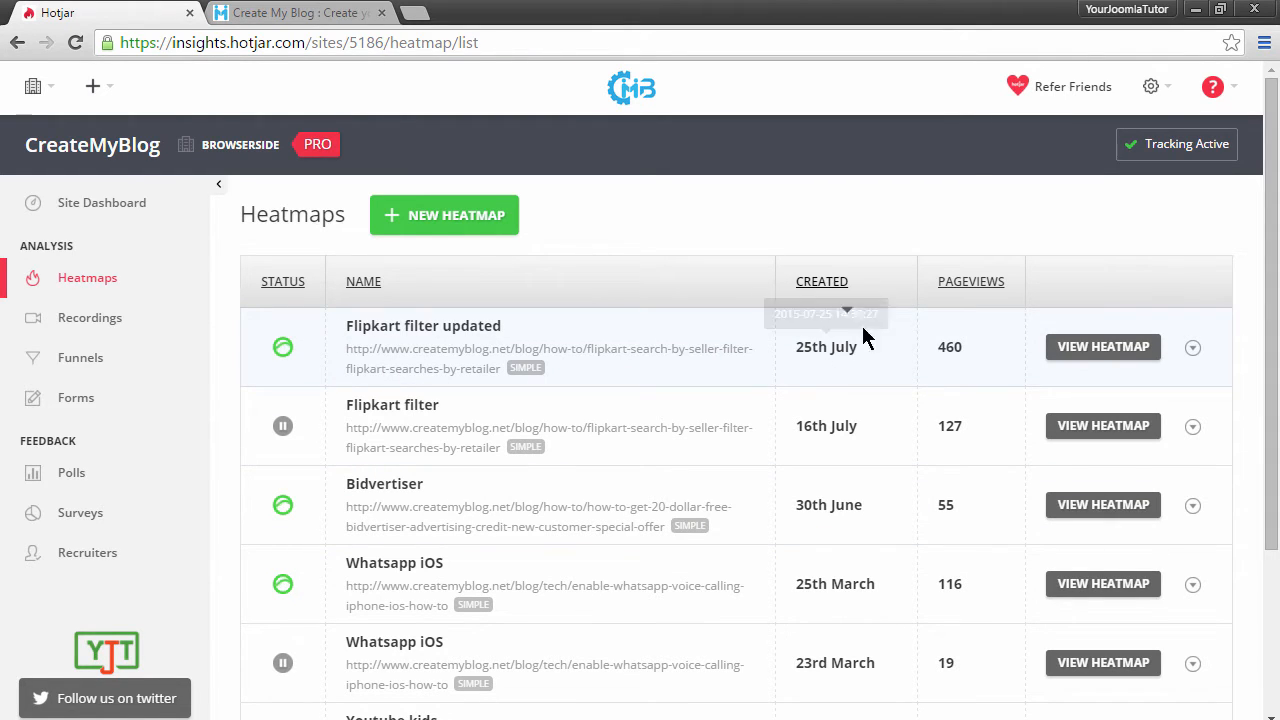
{"action": "mouse_move", "coordinate": [952, 340]}
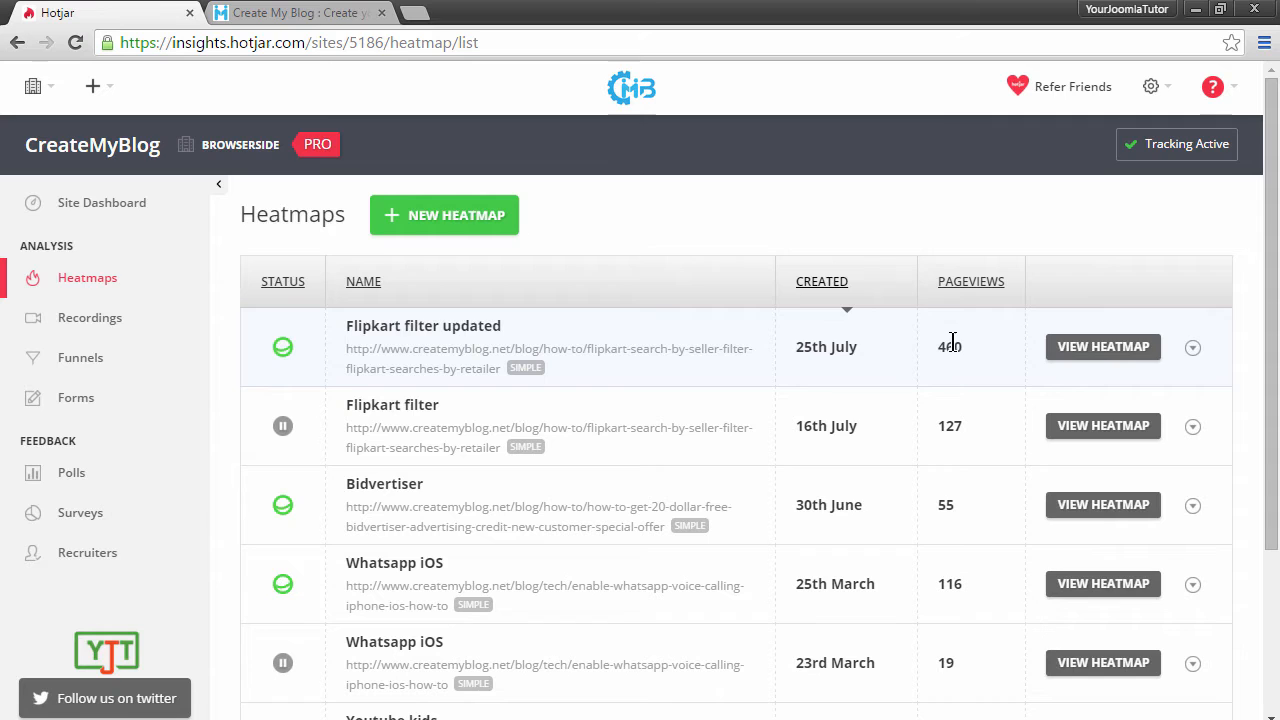
{"action": "mouse_move", "coordinate": [888, 218]}
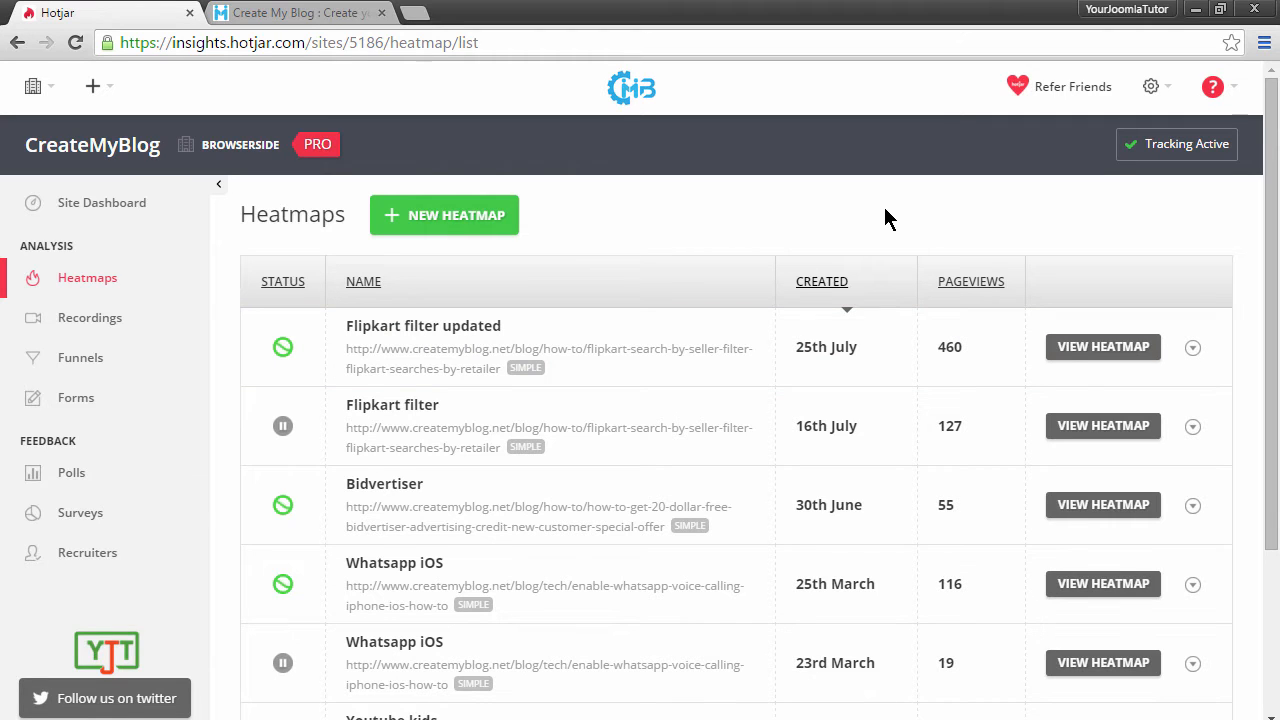
{"action": "mouse_move", "coordinate": [456, 216]}
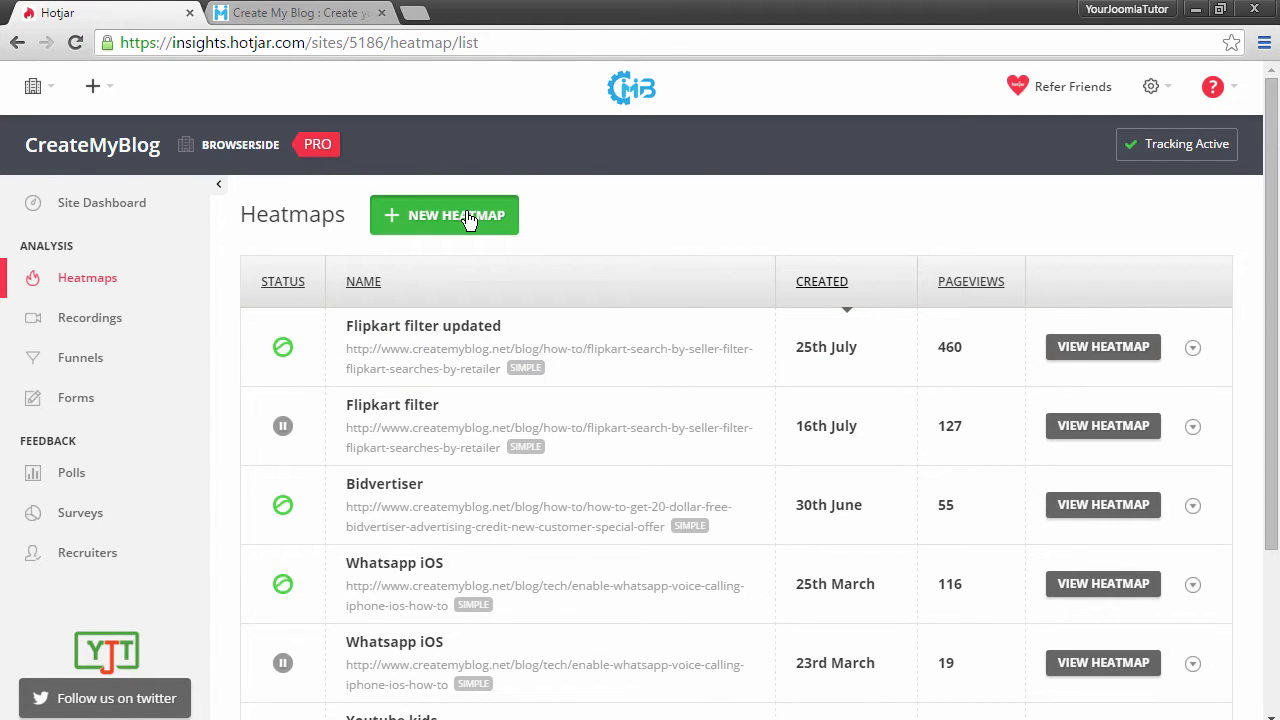
Start a new heatmap and settle its snapshot size on 2,000 after trying 1,000.
{"action": "left_click", "coordinate": [444, 216]}
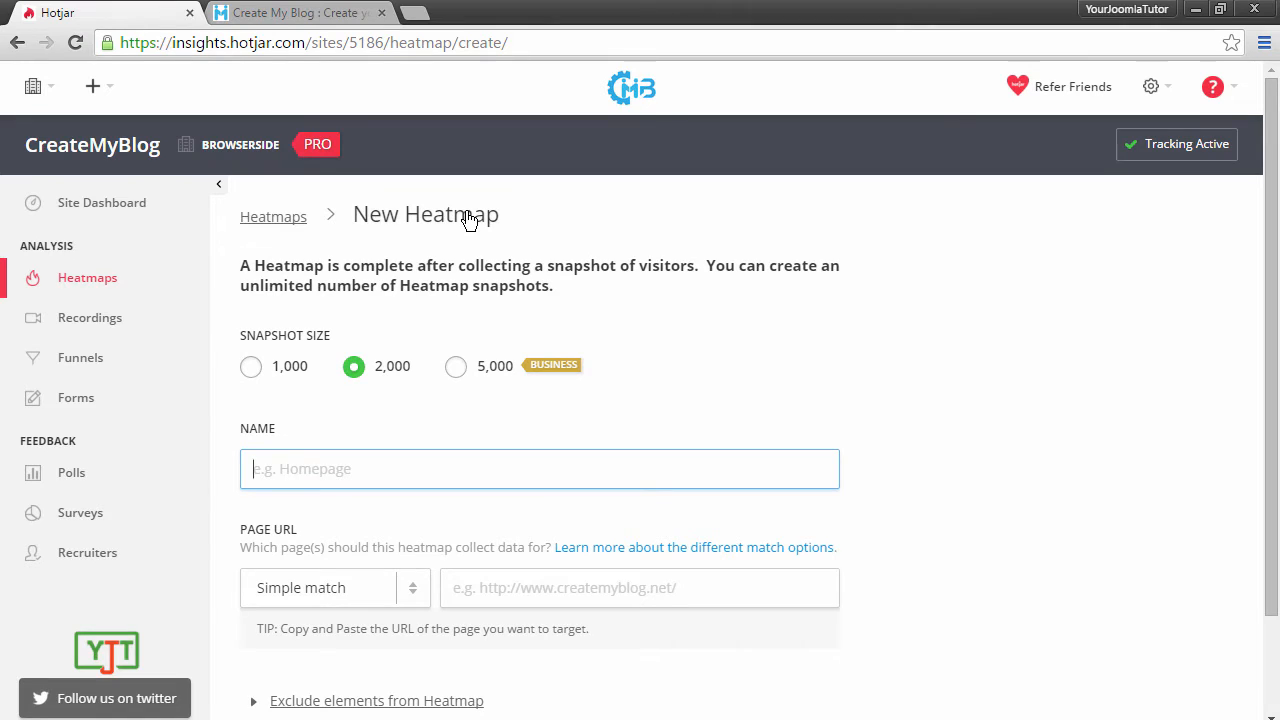
{"action": "mouse_move", "coordinate": [350, 336]}
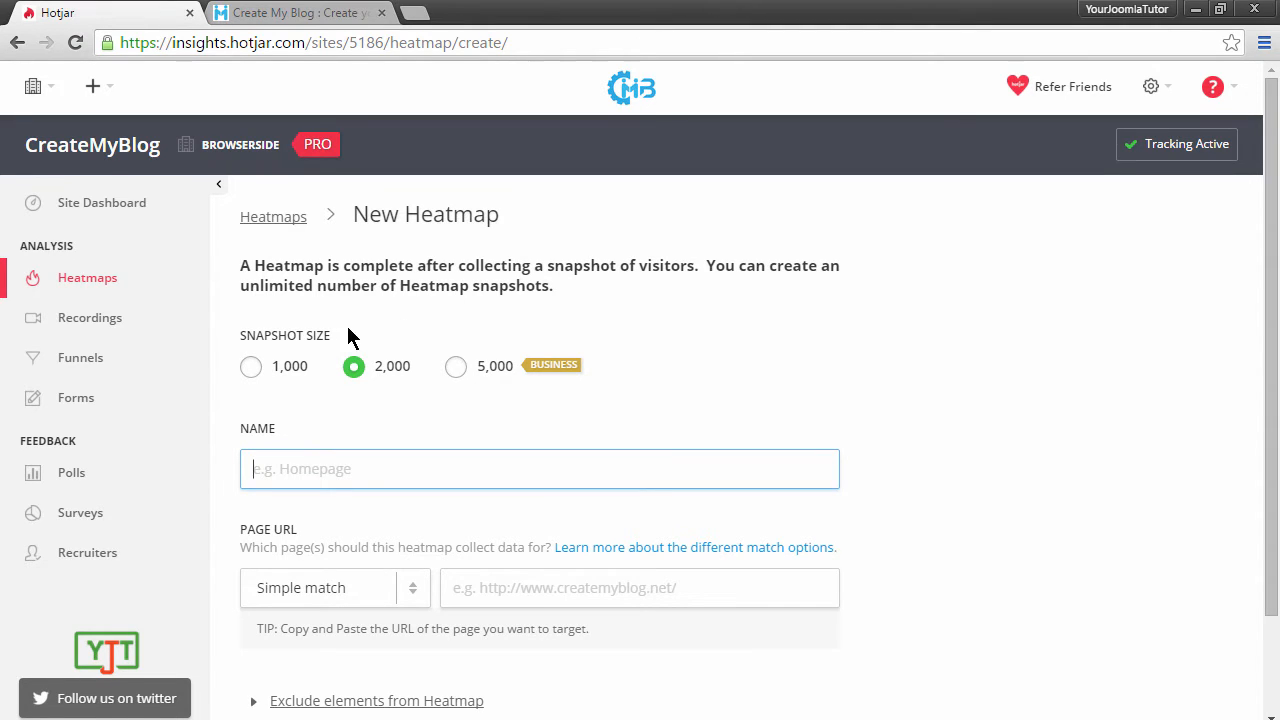
{"action": "double_click", "coordinate": [284, 336]}
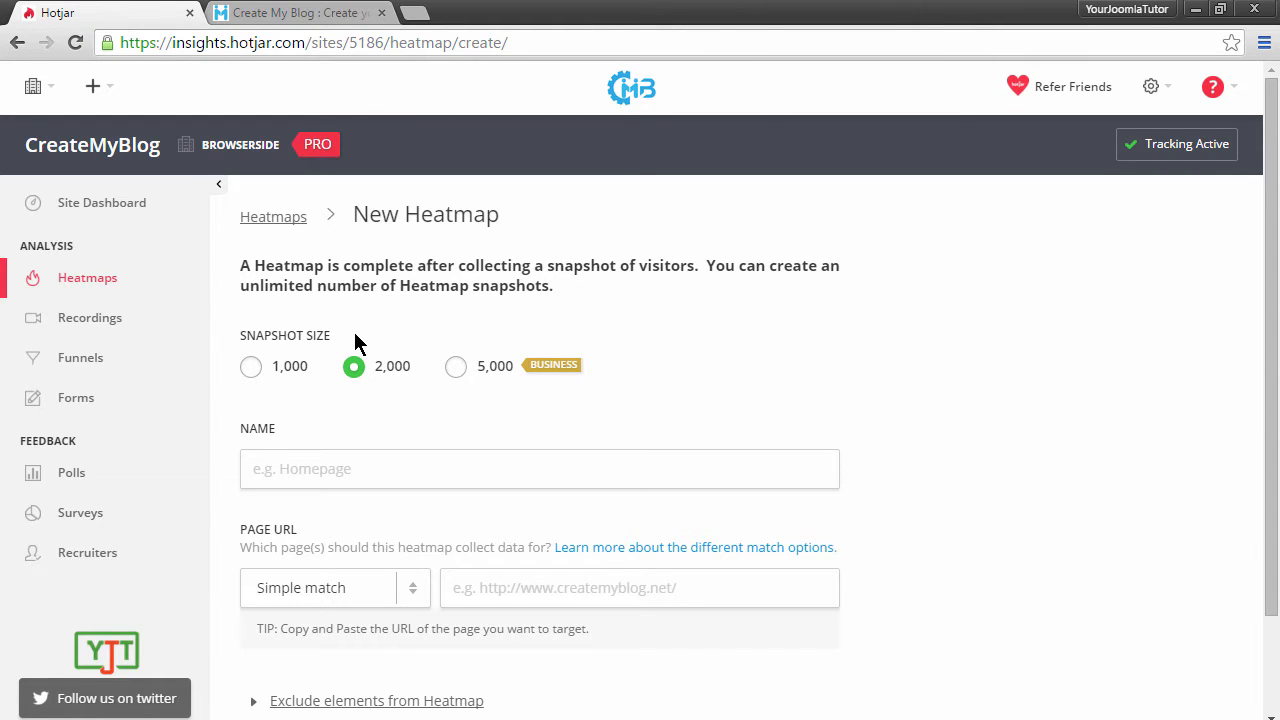
{"action": "left_click", "coordinate": [252, 366]}
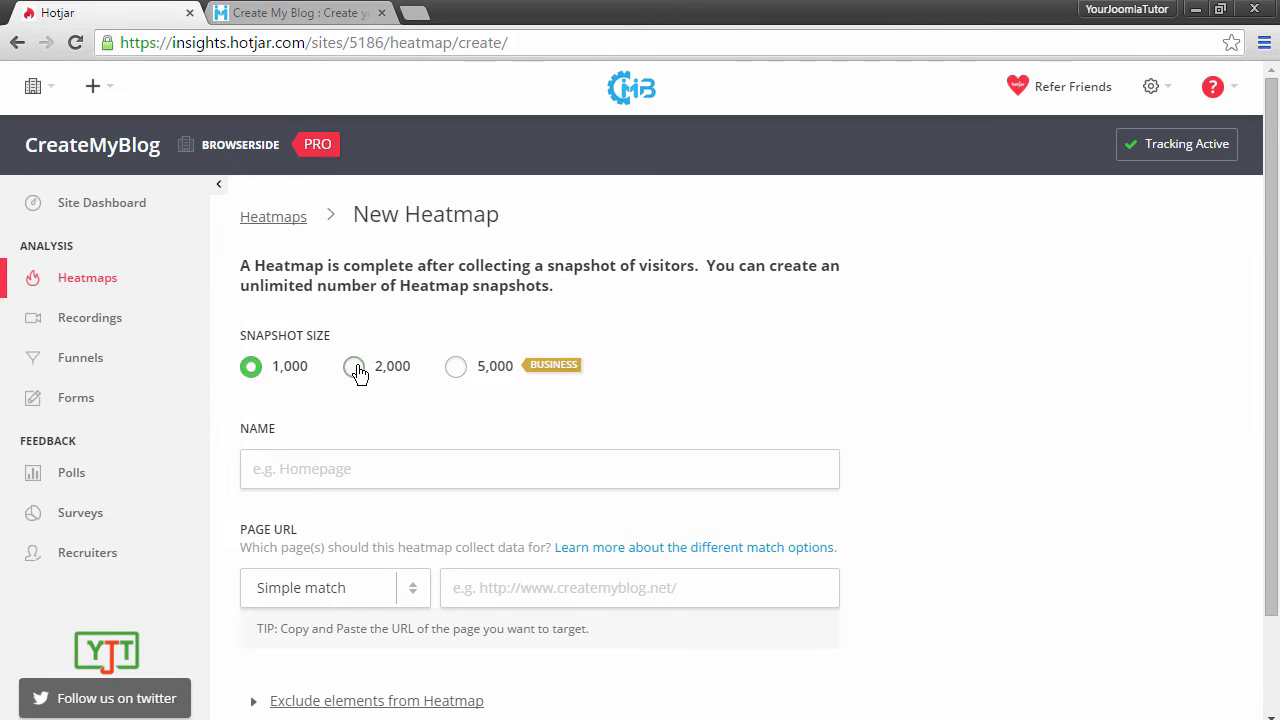
{"action": "left_click", "coordinate": [352, 366]}
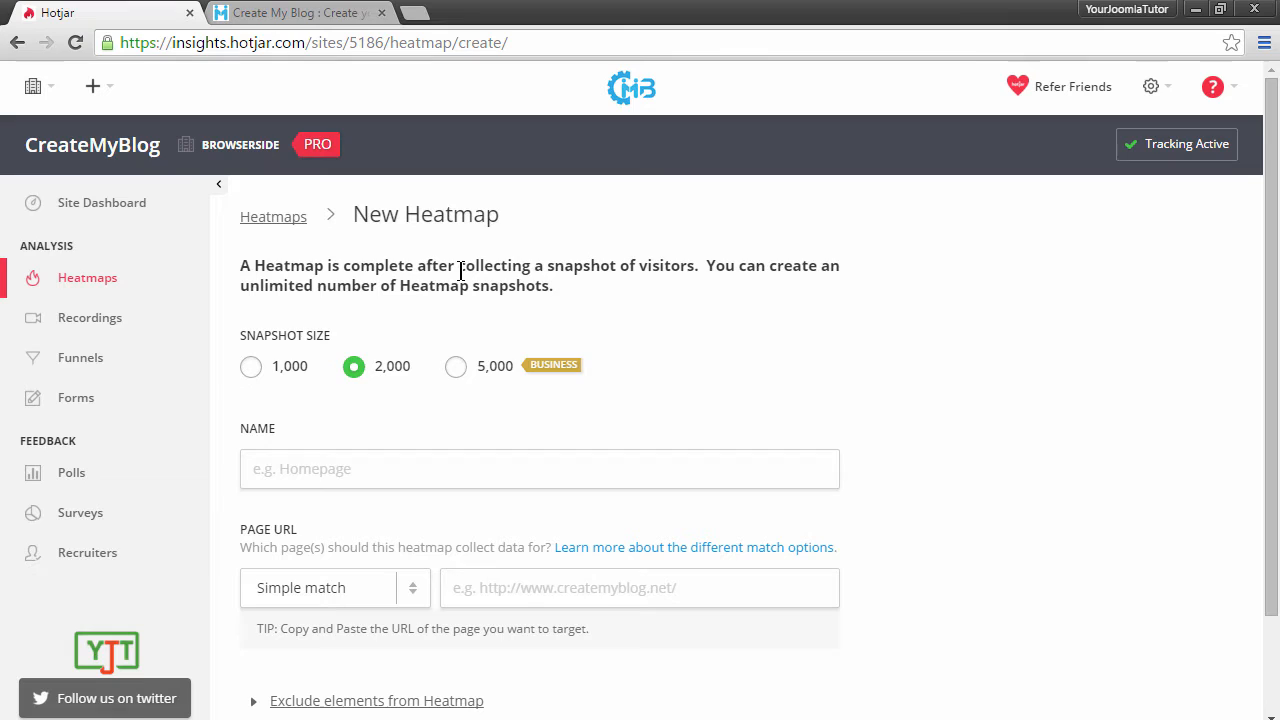
{"action": "mouse_move", "coordinate": [380, 374]}
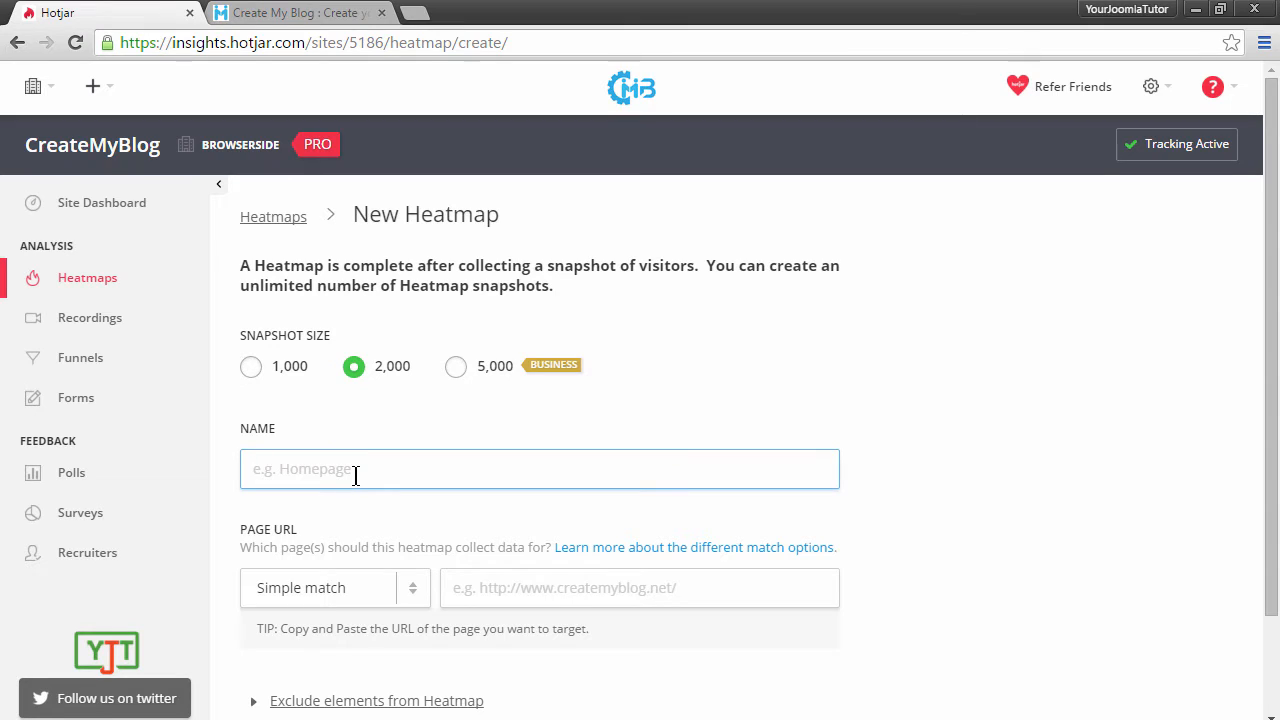
Enter 'Example homepage heatmap' as the new heatmap's name.
{"action": "type", "text": "Ex"}
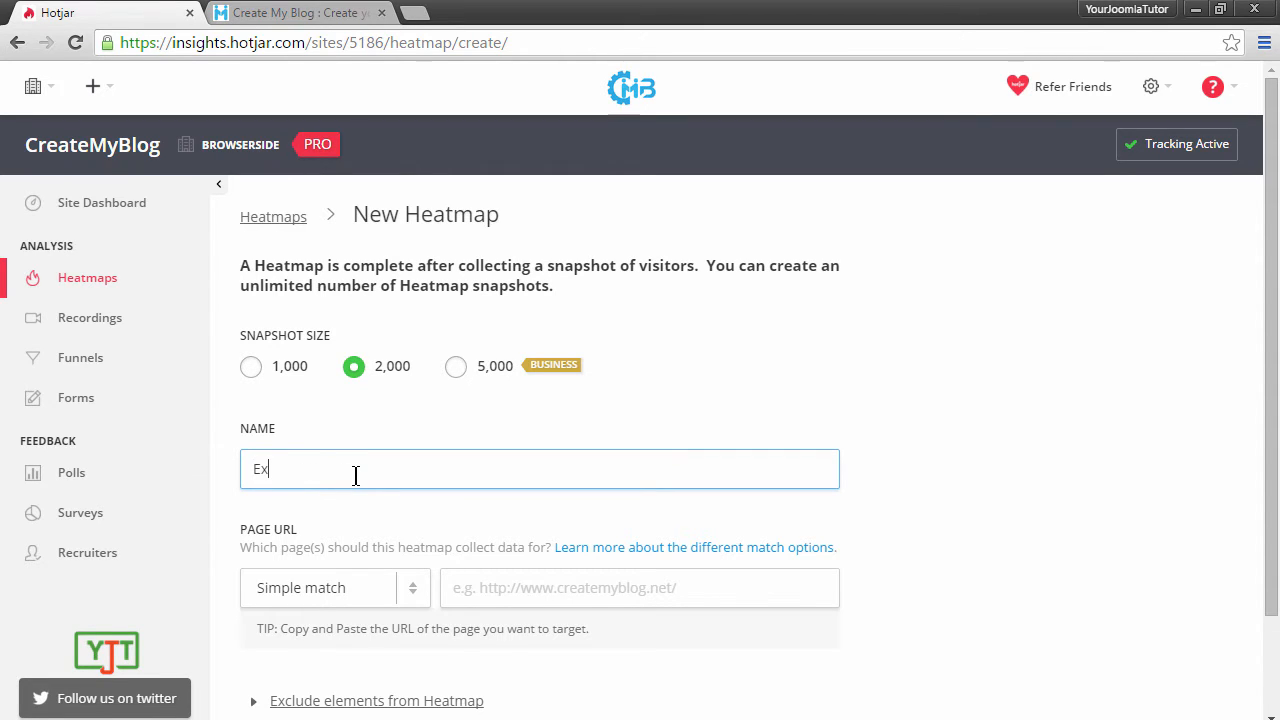
{"action": "type", "text": "ample home"}
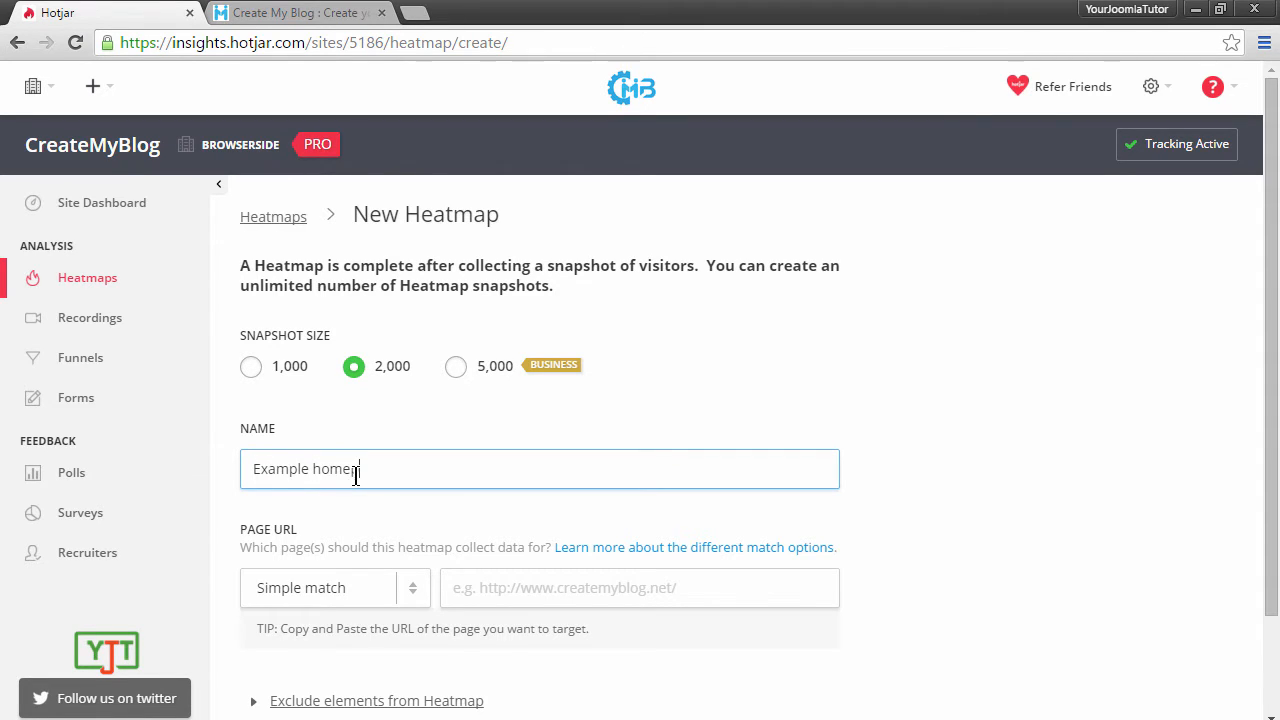
{"action": "type", "text": "page heatmap"}
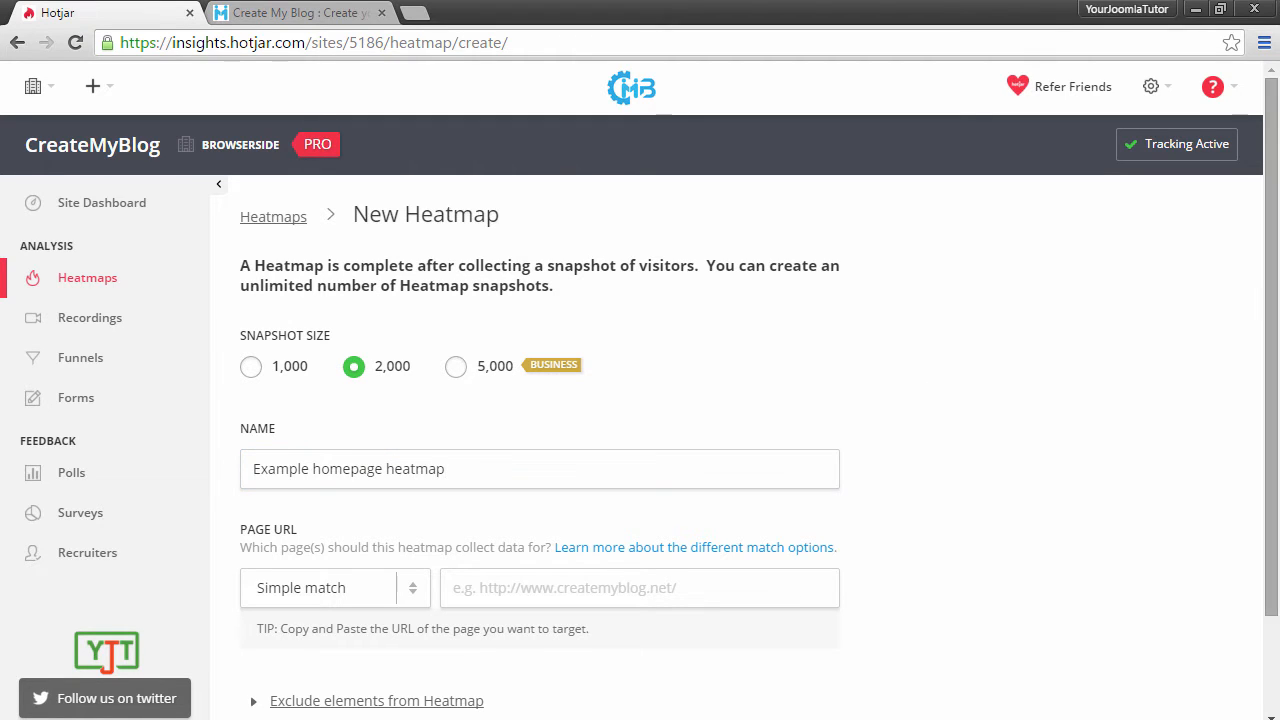
{"action": "scroll", "scroll_direction": "down", "scroll_amount": 3}
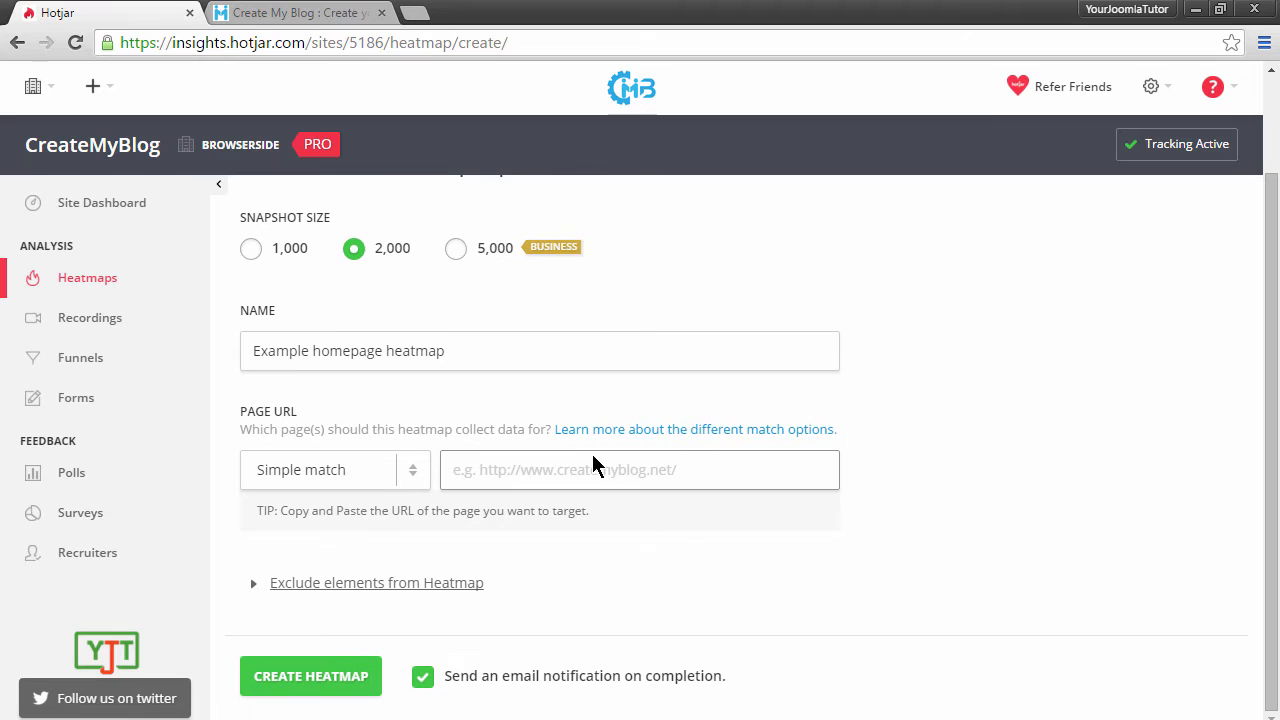
{"action": "mouse_move", "coordinate": [304, 12]}
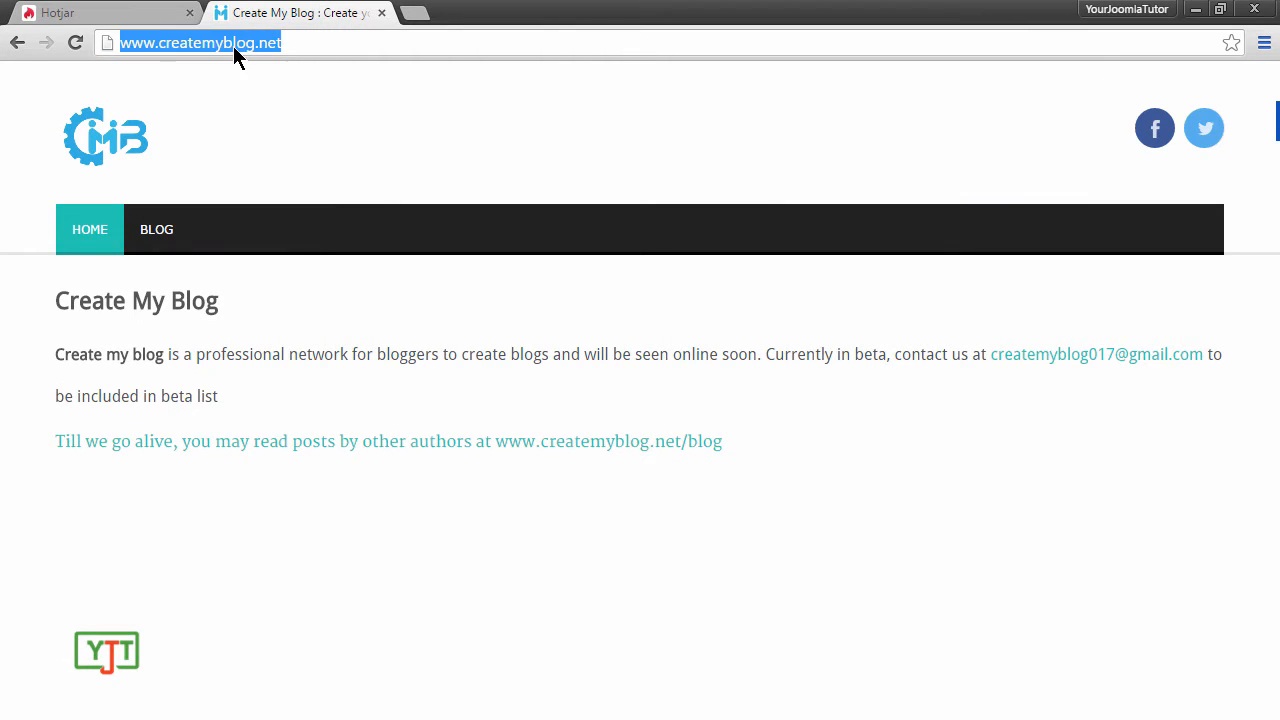
{"action": "mouse_move", "coordinate": [176, 48]}
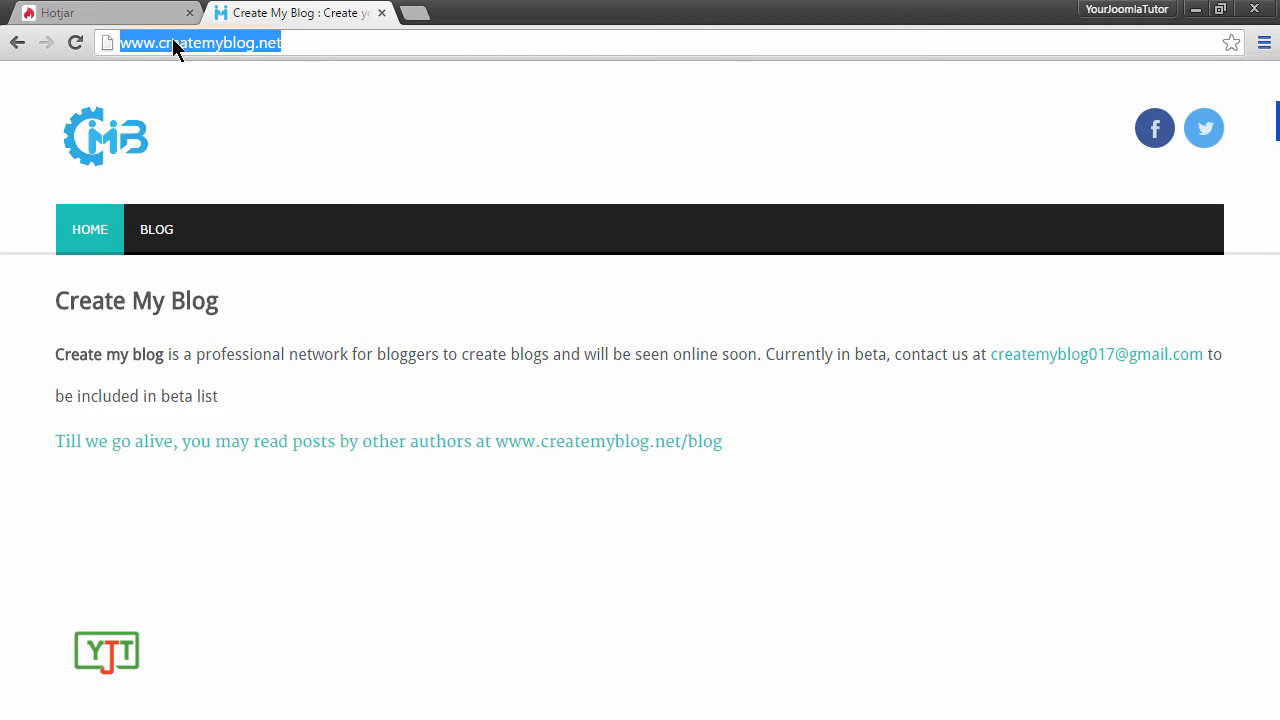
{"action": "right_click", "coordinate": [200, 42]}
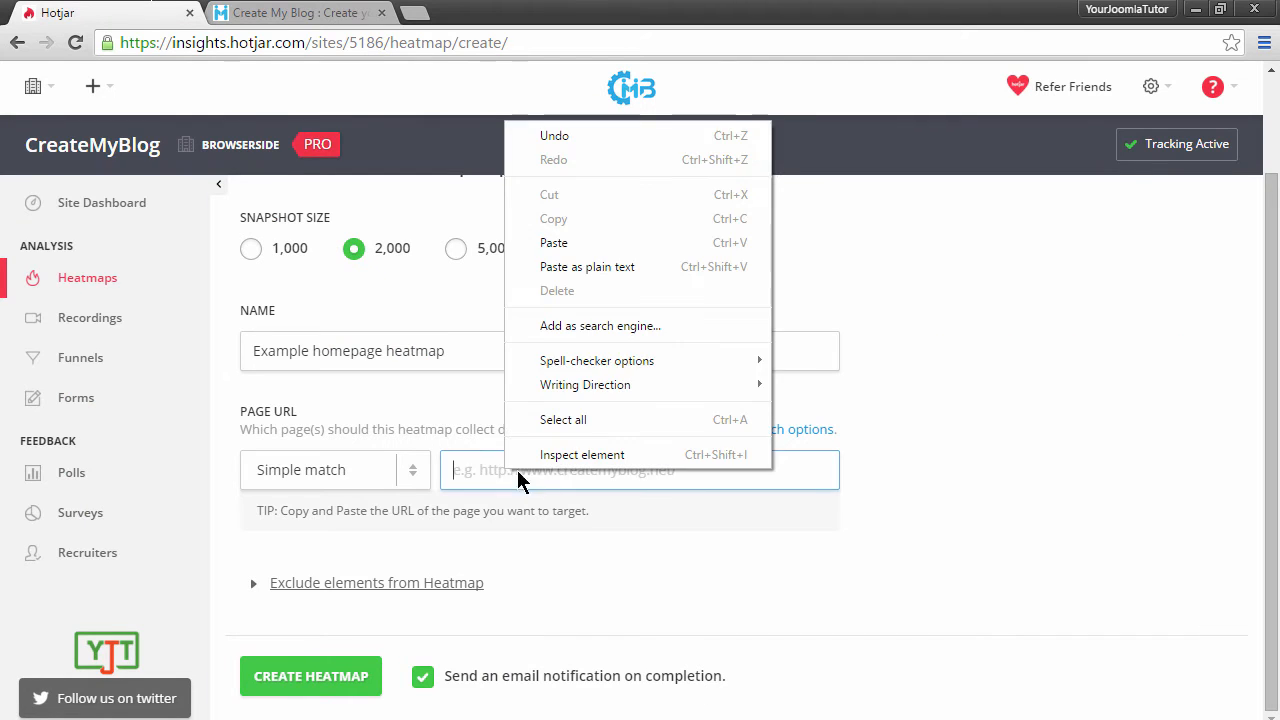
{"action": "left_click", "coordinate": [552, 242]}
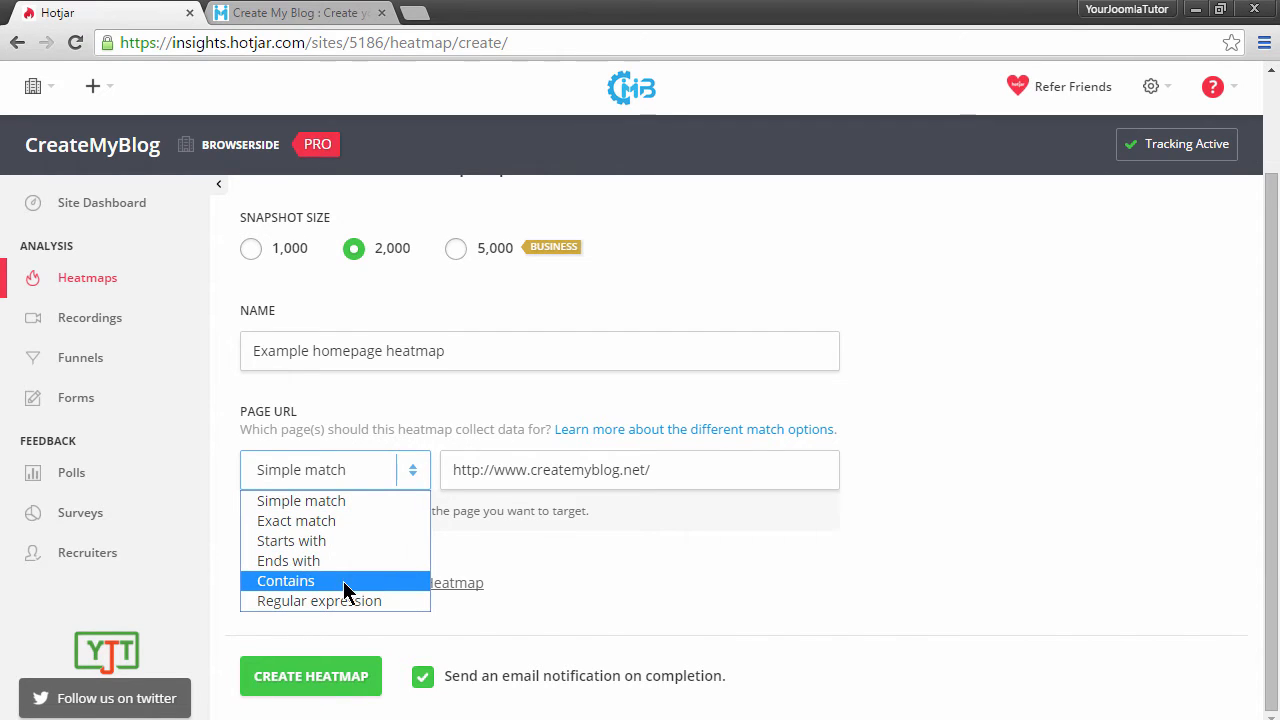
{"action": "mouse_move", "coordinate": [856, 544]}
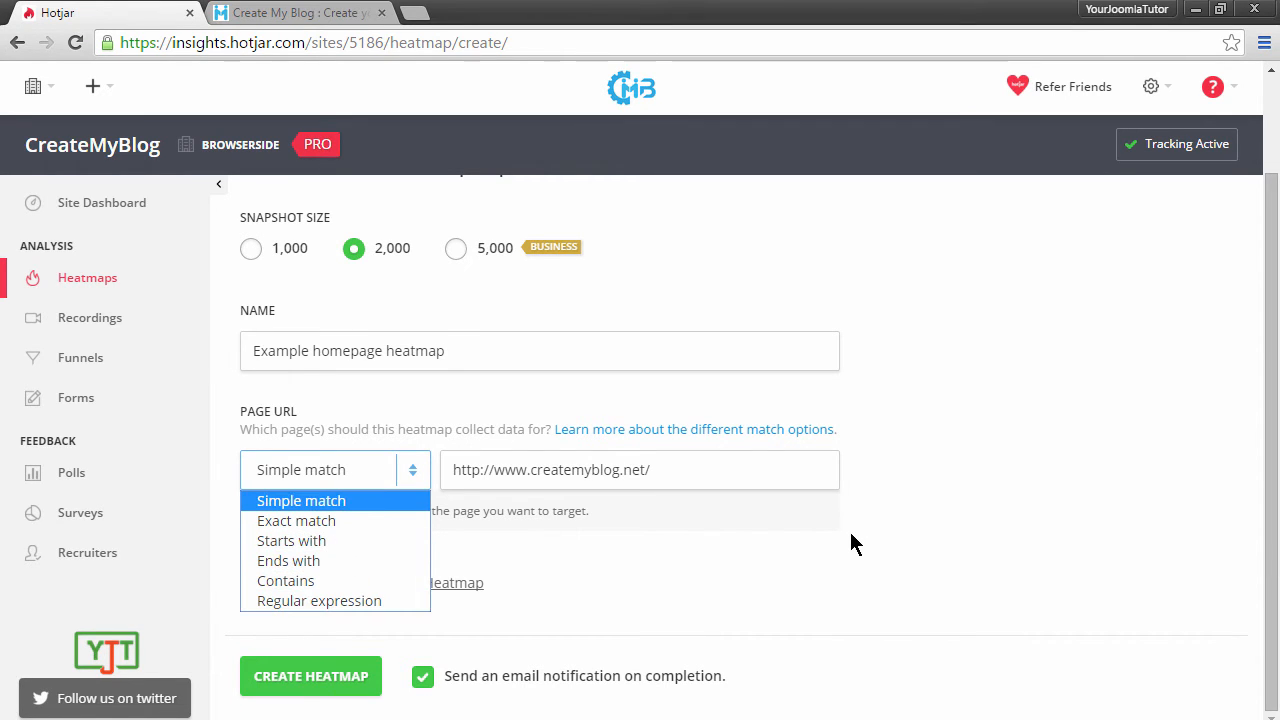
{"action": "left_click", "coordinate": [300, 500]}
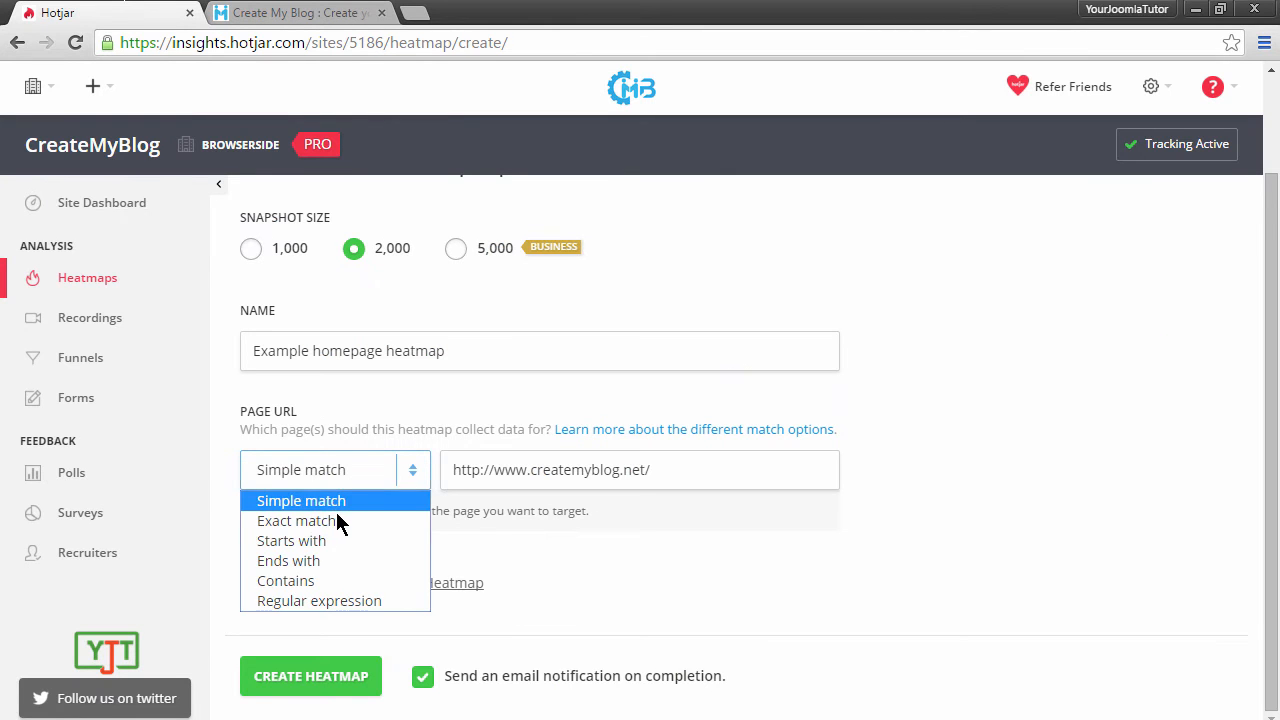
{"action": "left_click", "coordinate": [300, 500]}
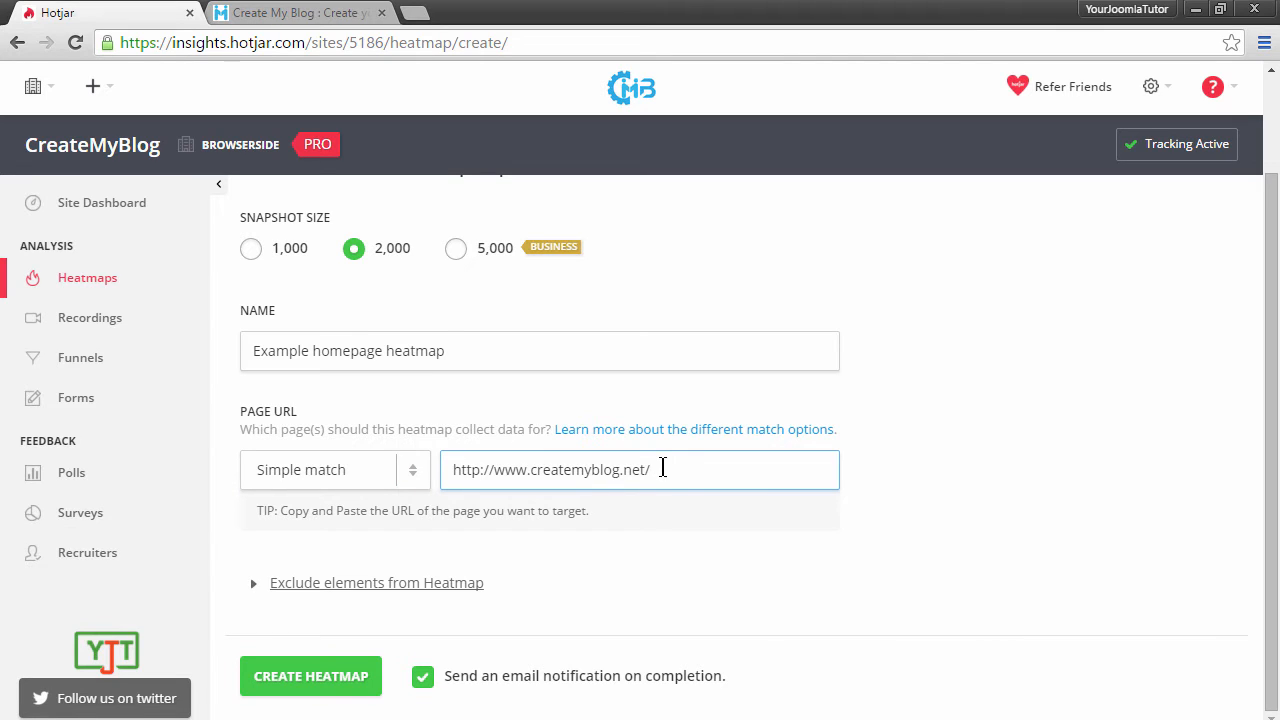
{"action": "key", "text": "Backspace"}
{"action": "type", "text": "?"}
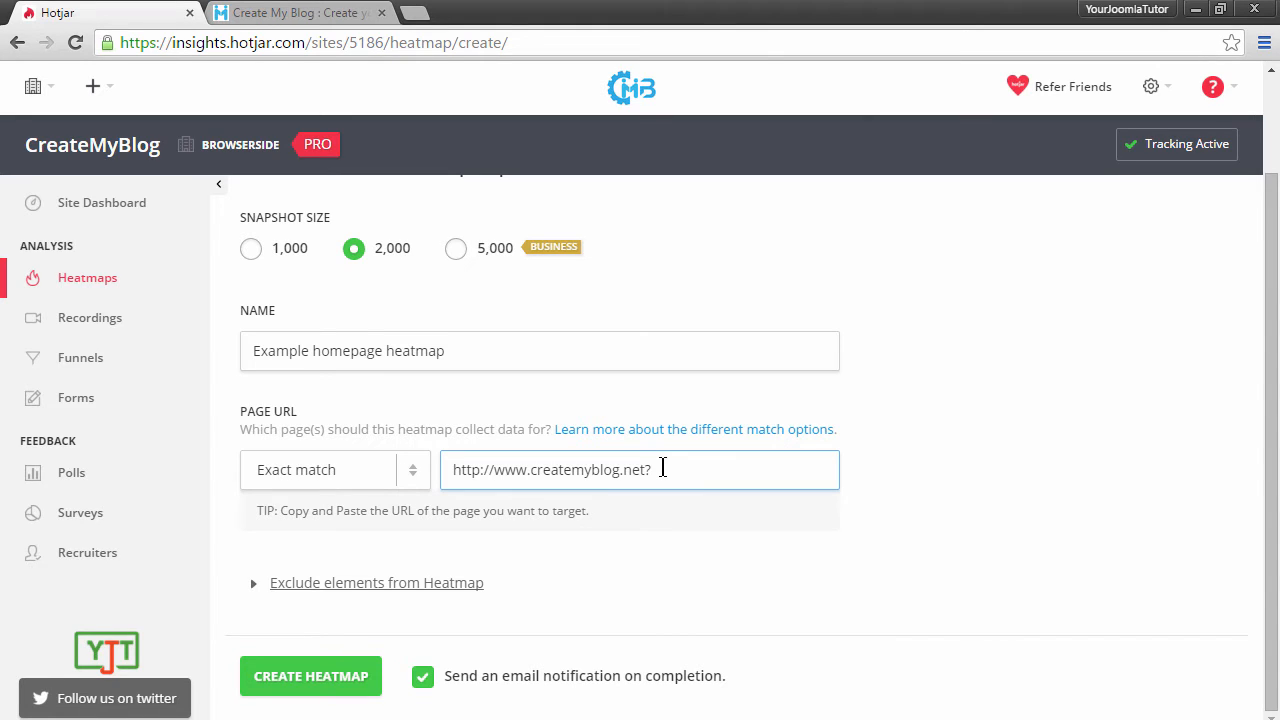
{"action": "type", "text": "utm_"}
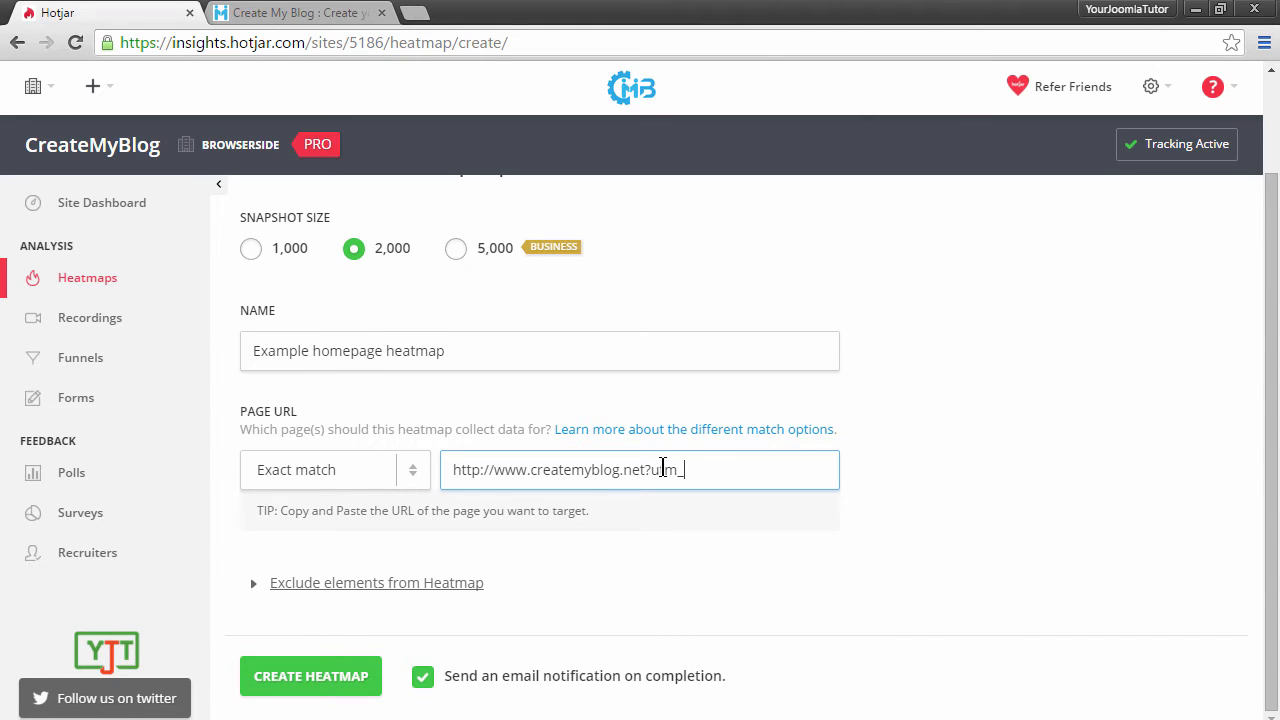
{"action": "type", "text": "source="}
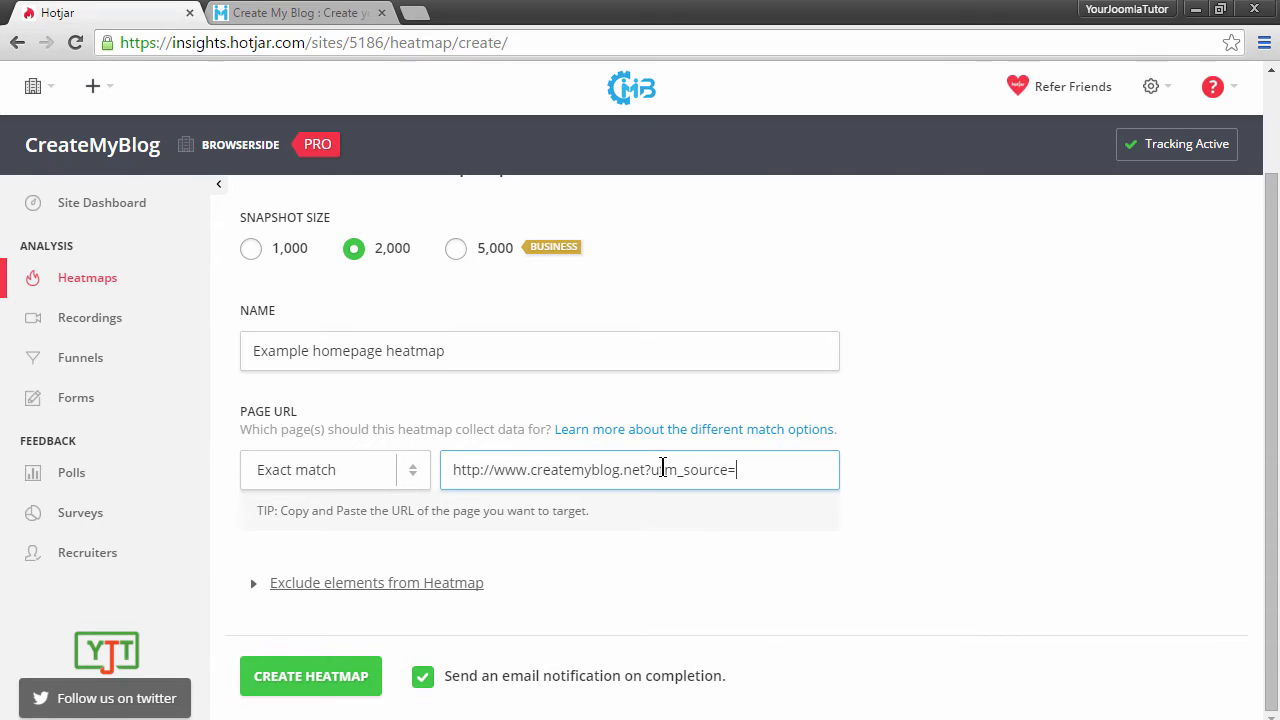
{"action": "type", "text": "facebook"}
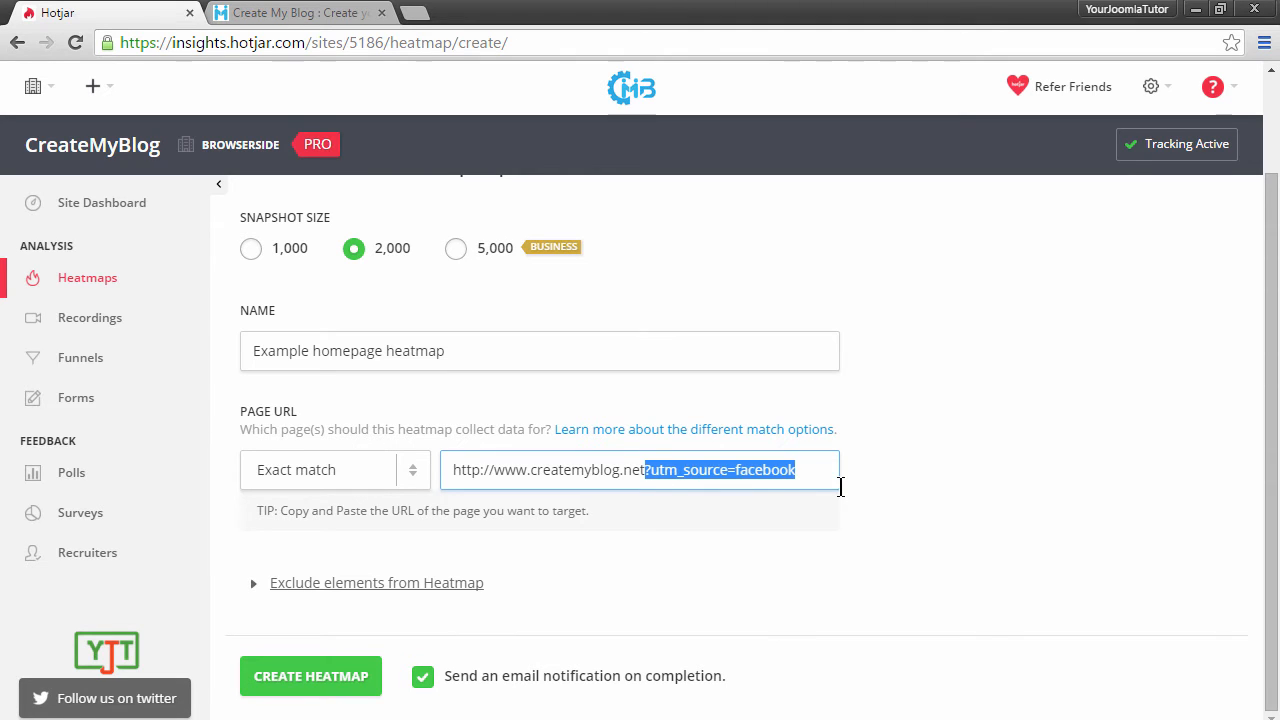
Pick a different URL match type from the match-type list.
{"action": "left_click", "coordinate": [336, 468]}
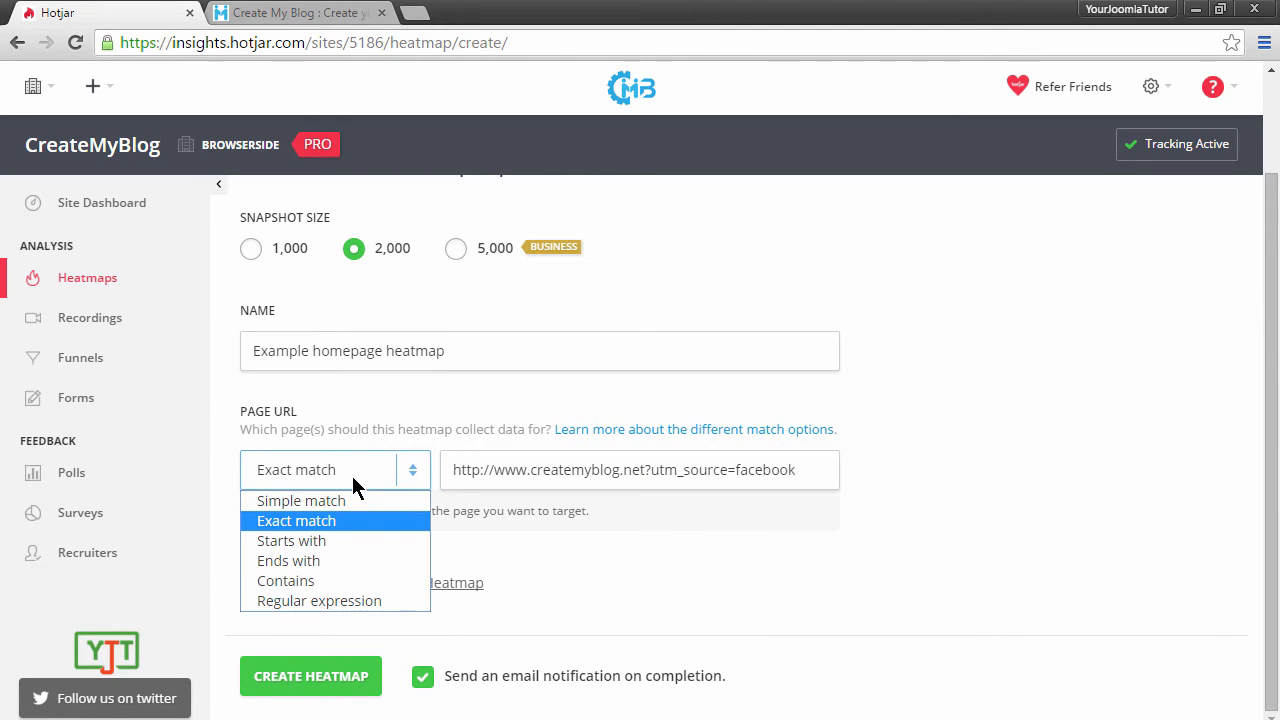
{"action": "left_click", "coordinate": [288, 560]}
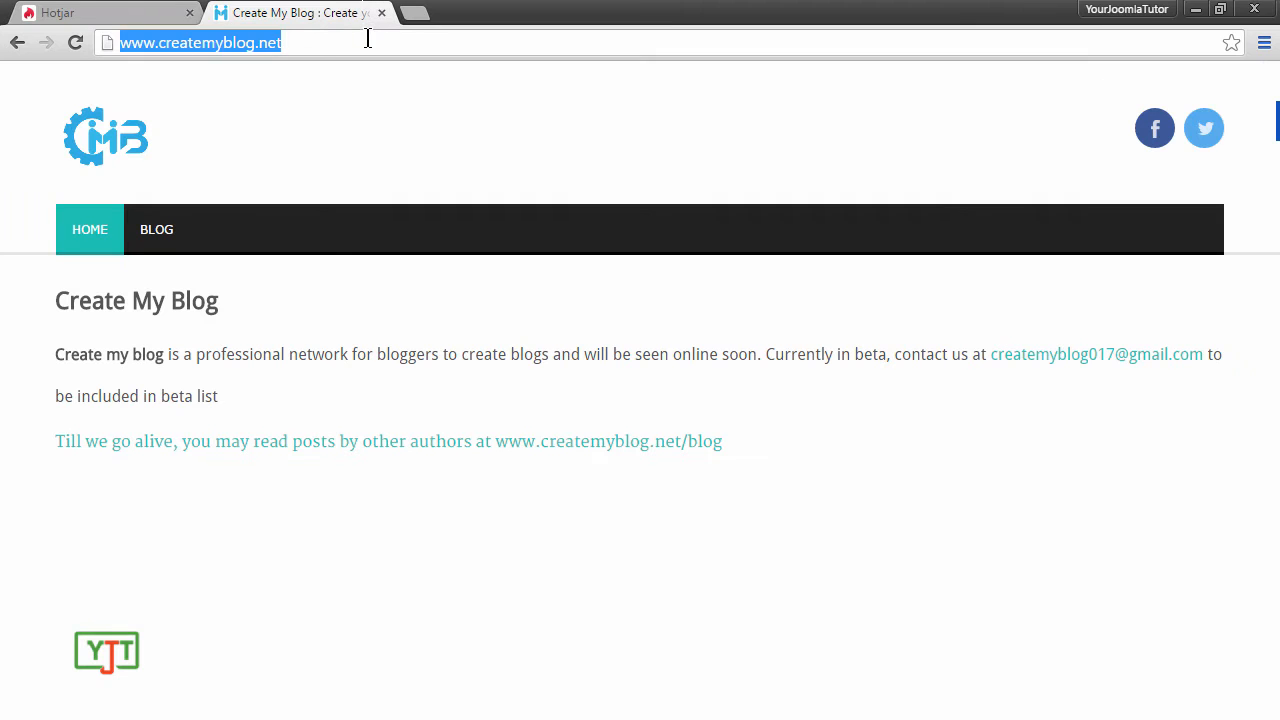
{"action": "right_click", "coordinate": [60, 12]}
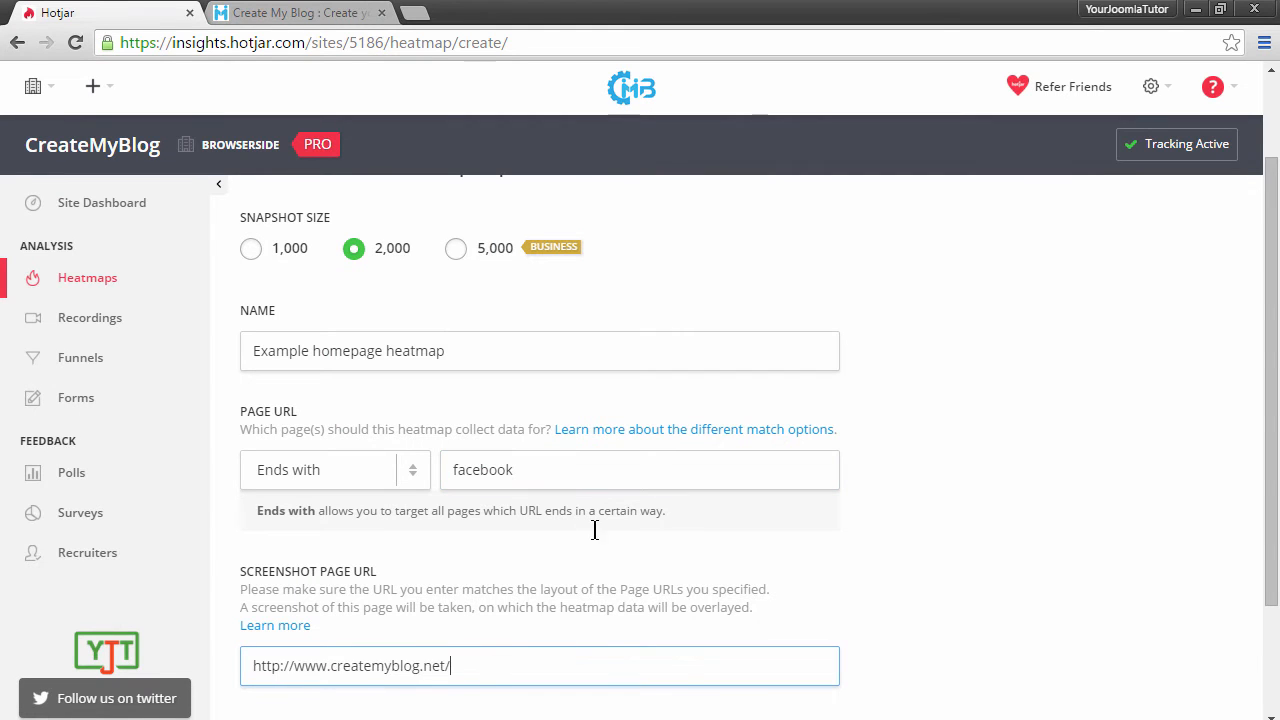
{"action": "mouse_move", "coordinate": [516, 650]}
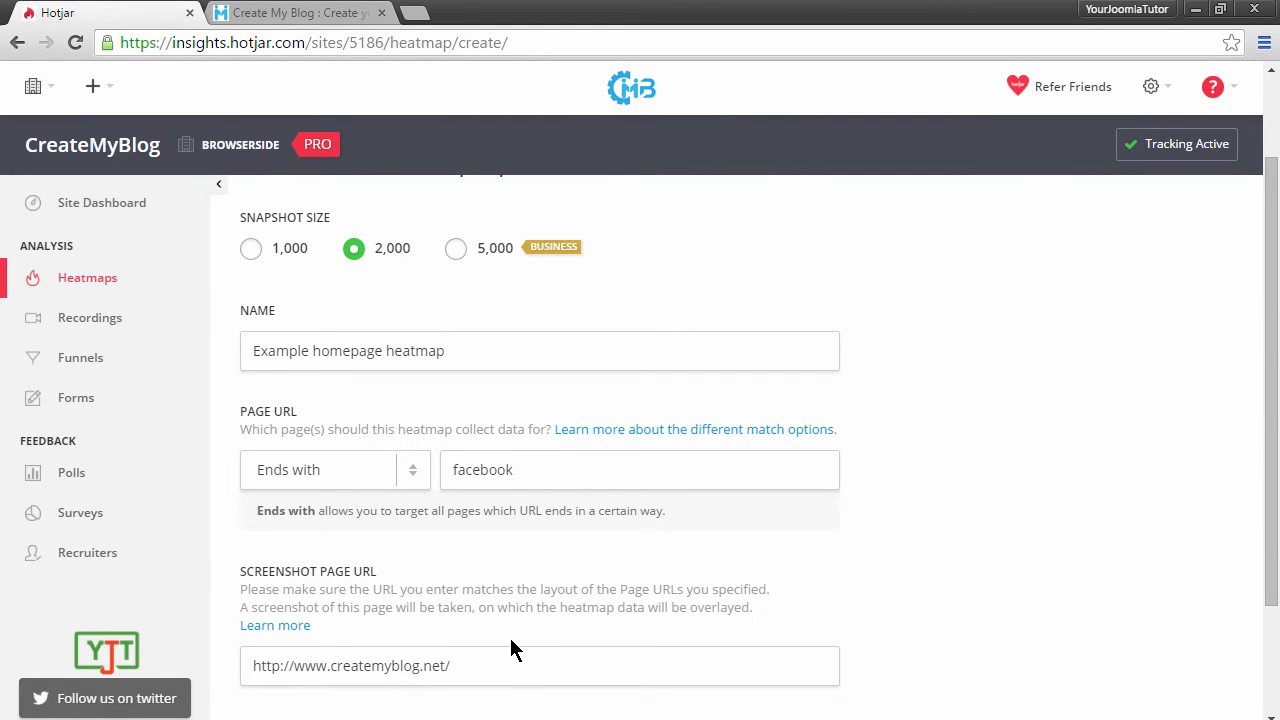
{"action": "left_click", "coordinate": [512, 666]}
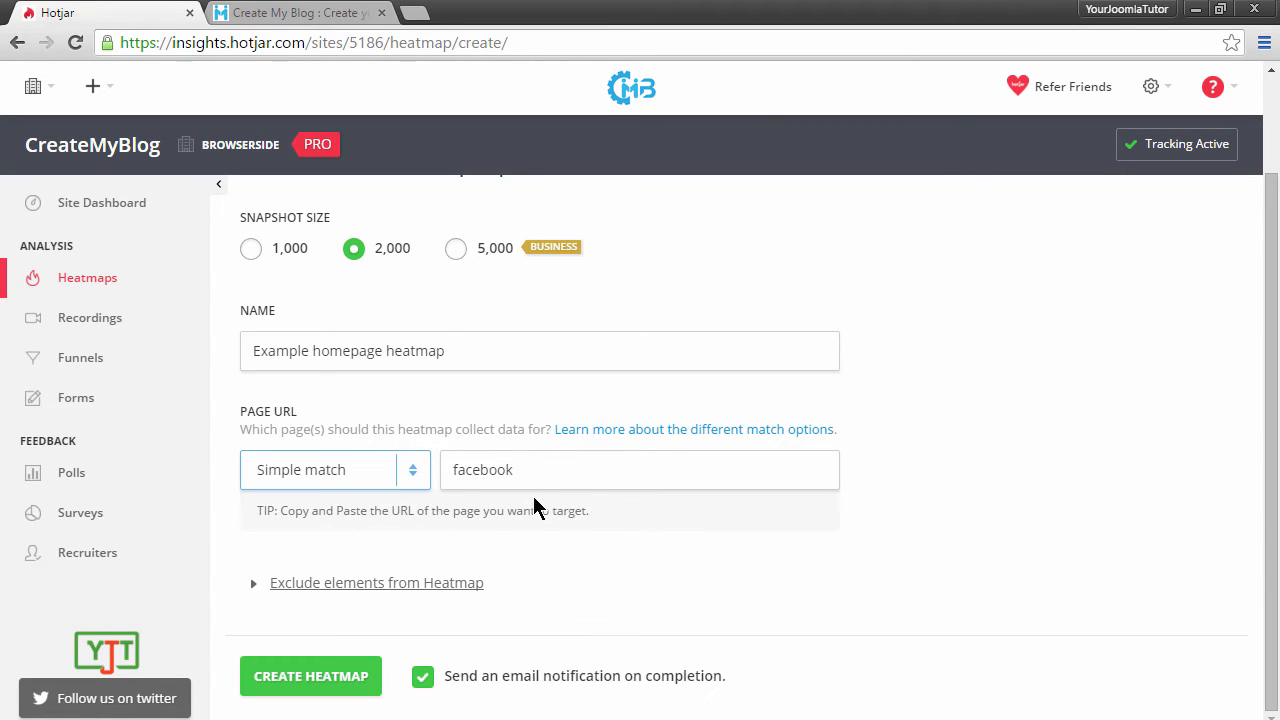
{"action": "type", "text": "http://www.createmyblog.net/"}
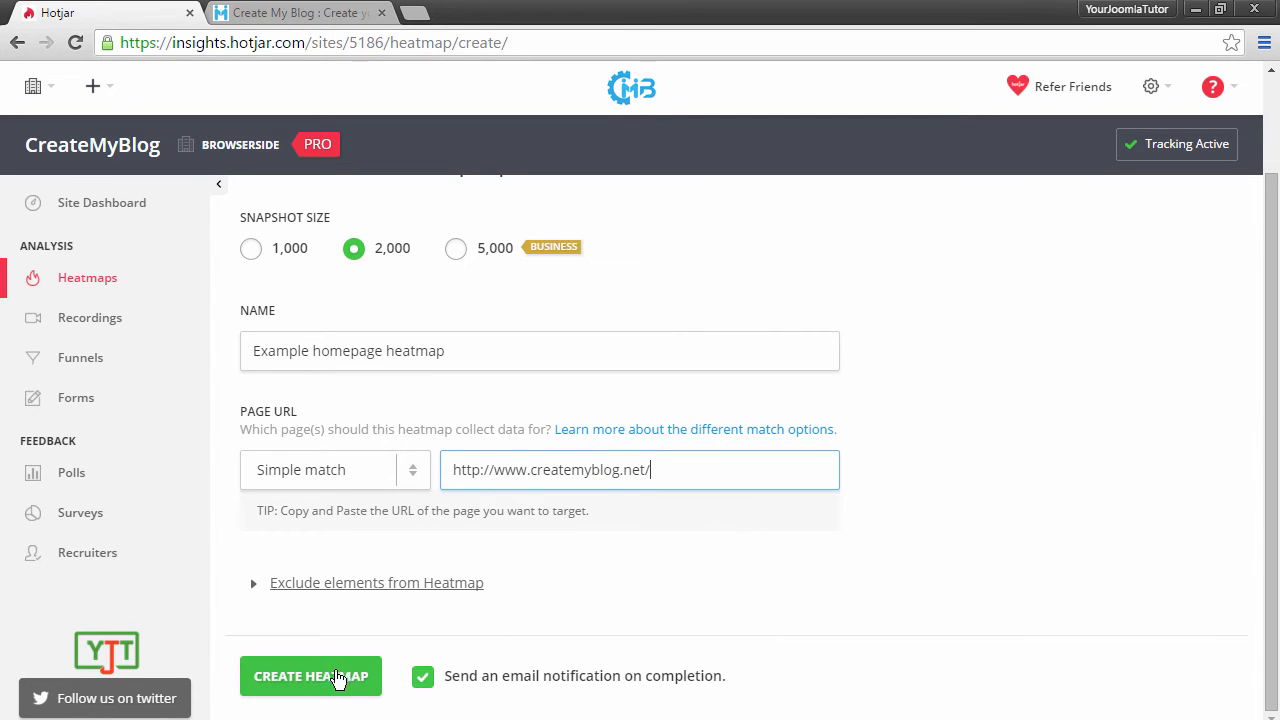
{"action": "left_click", "coordinate": [310, 676]}
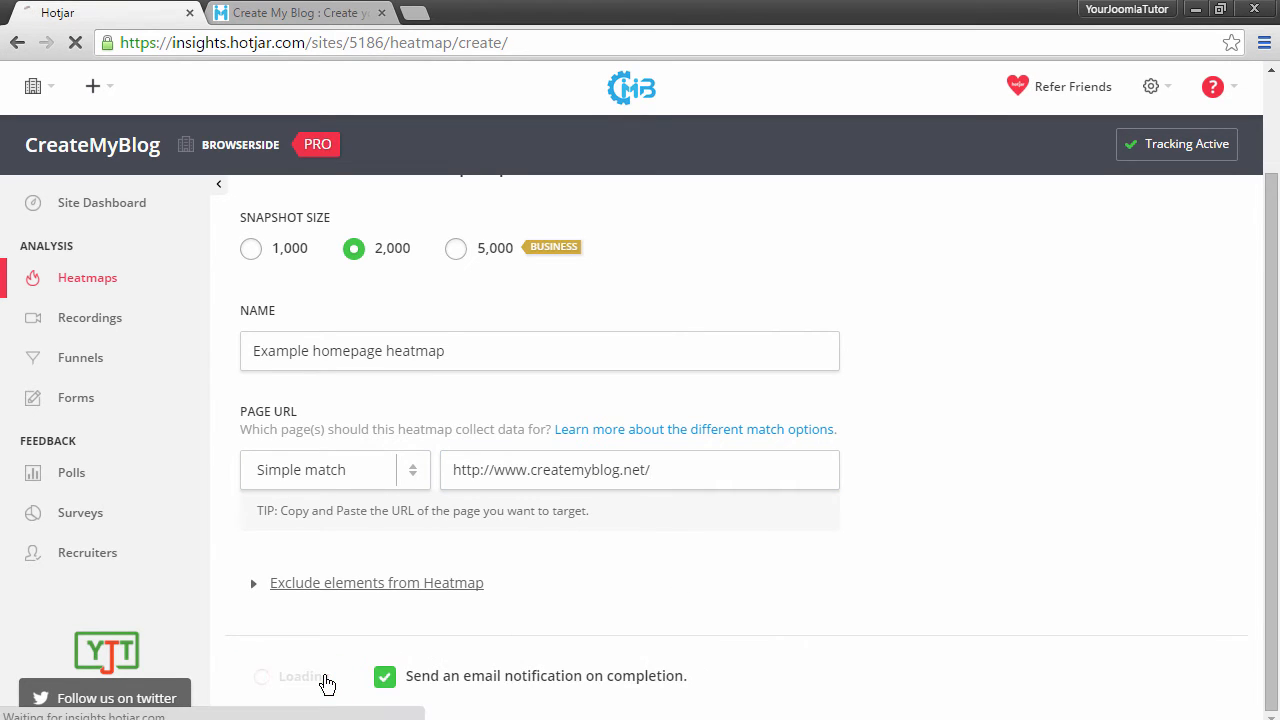
Save the Example homepage heatmap and return to the Heatmaps list showing it collecting data.
{"action": "left_click", "coordinate": [300, 676]}
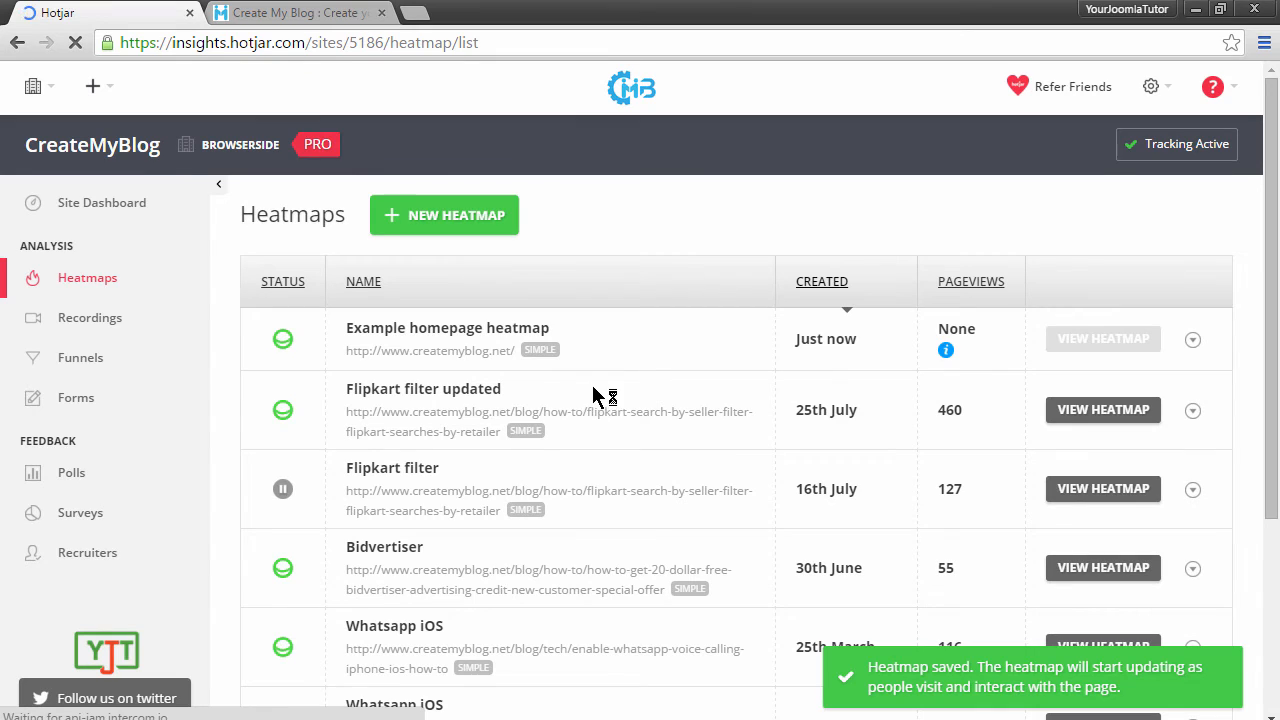
{"action": "mouse_move", "coordinate": [540, 350]}
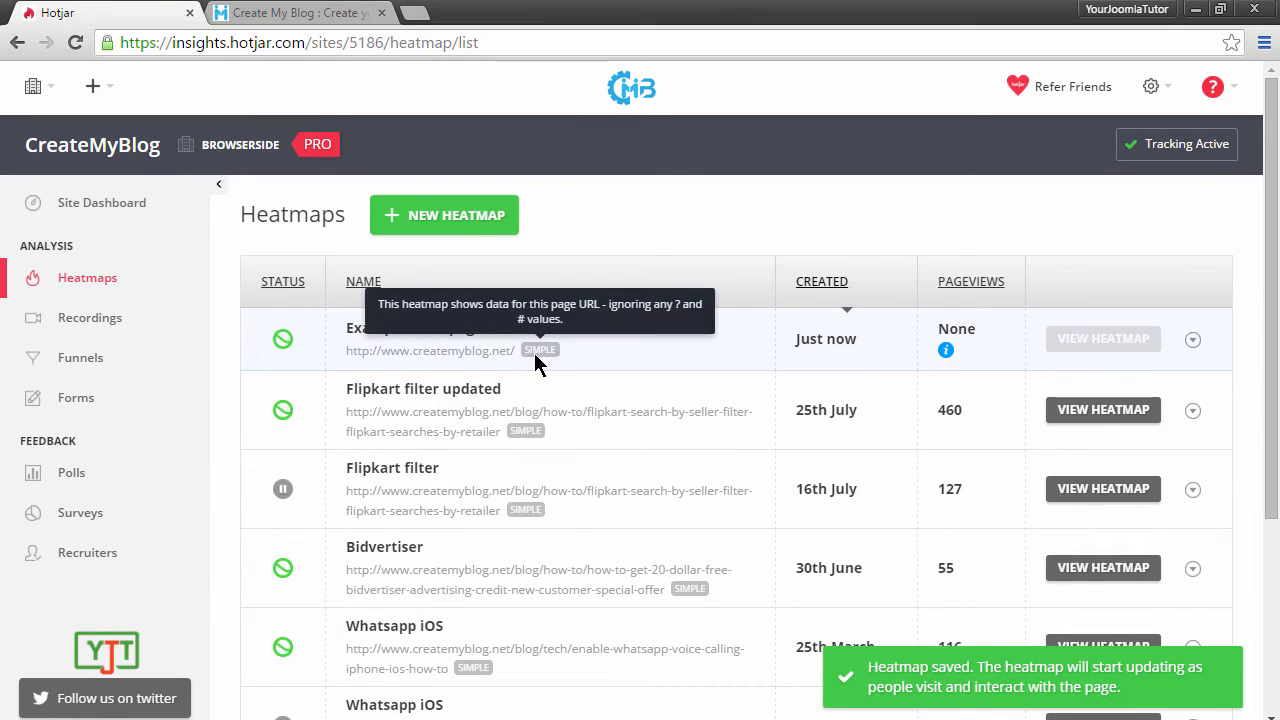
{"action": "mouse_move", "coordinate": [284, 340]}
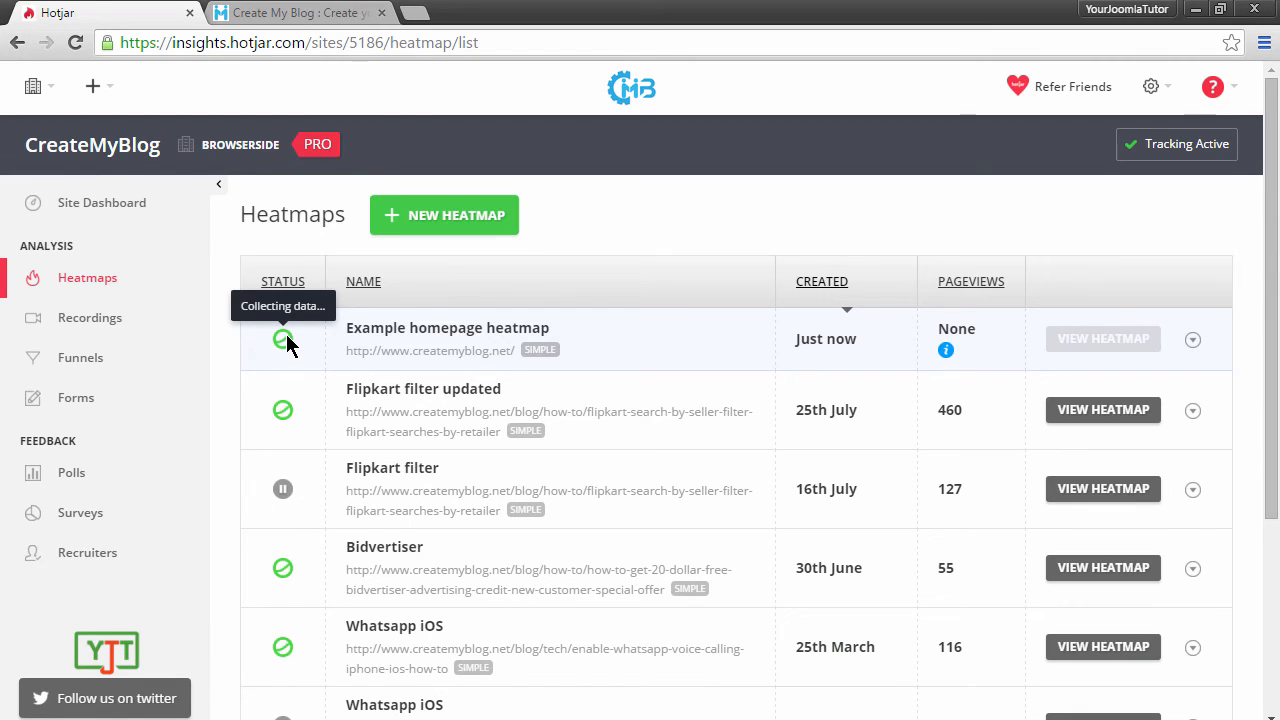
{"action": "mouse_move", "coordinate": [518, 324]}
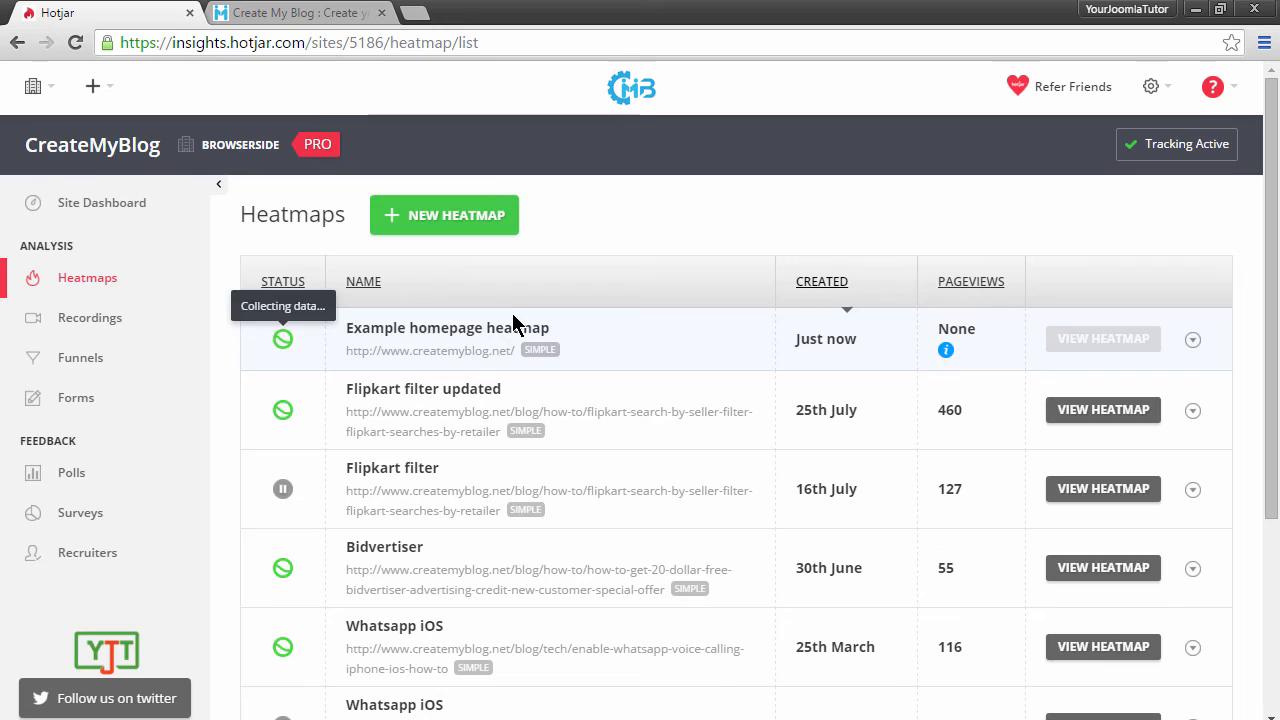
{"action": "left_click", "coordinate": [444, 216]}
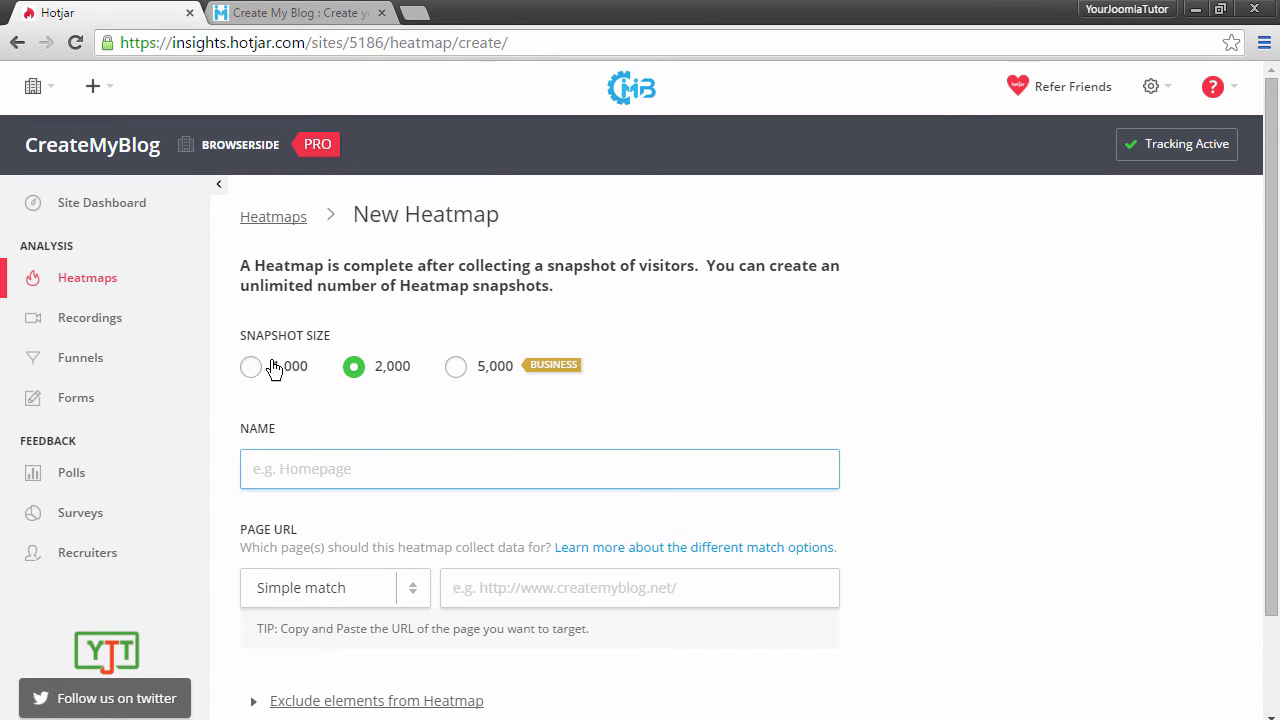
{"action": "double_click", "coordinate": [392, 366]}
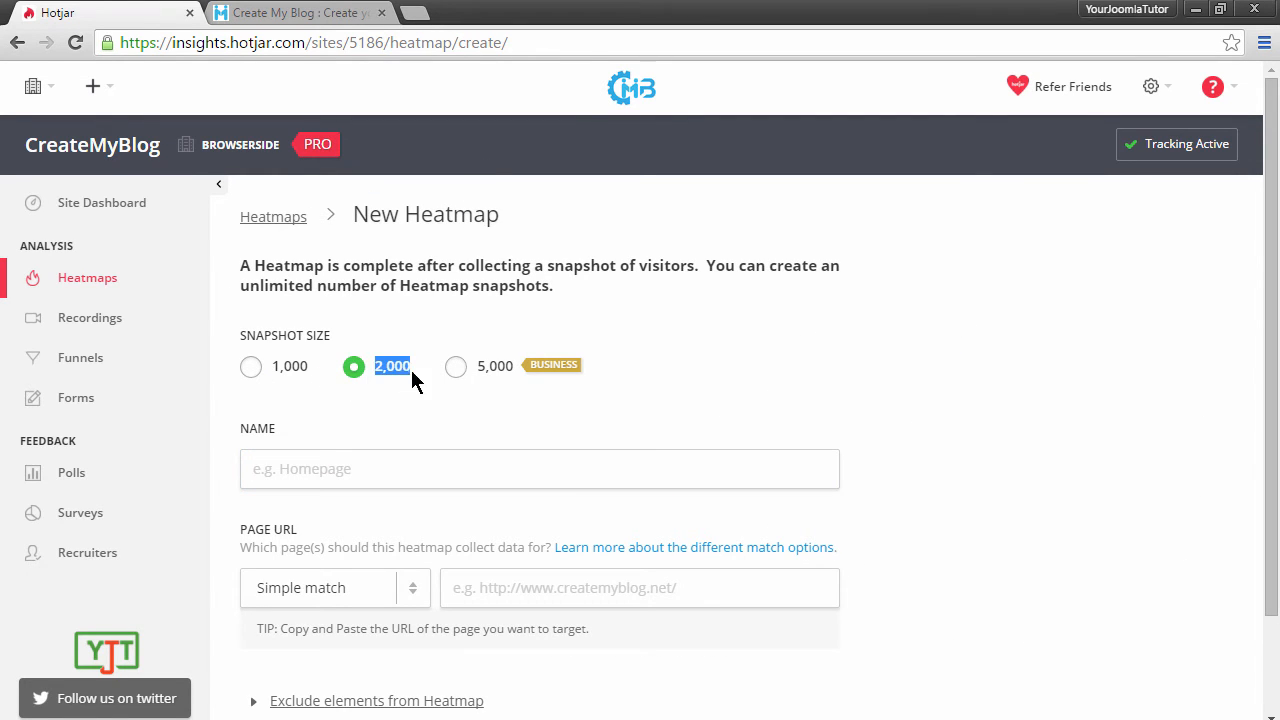
{"action": "left_click", "coordinate": [272, 216]}
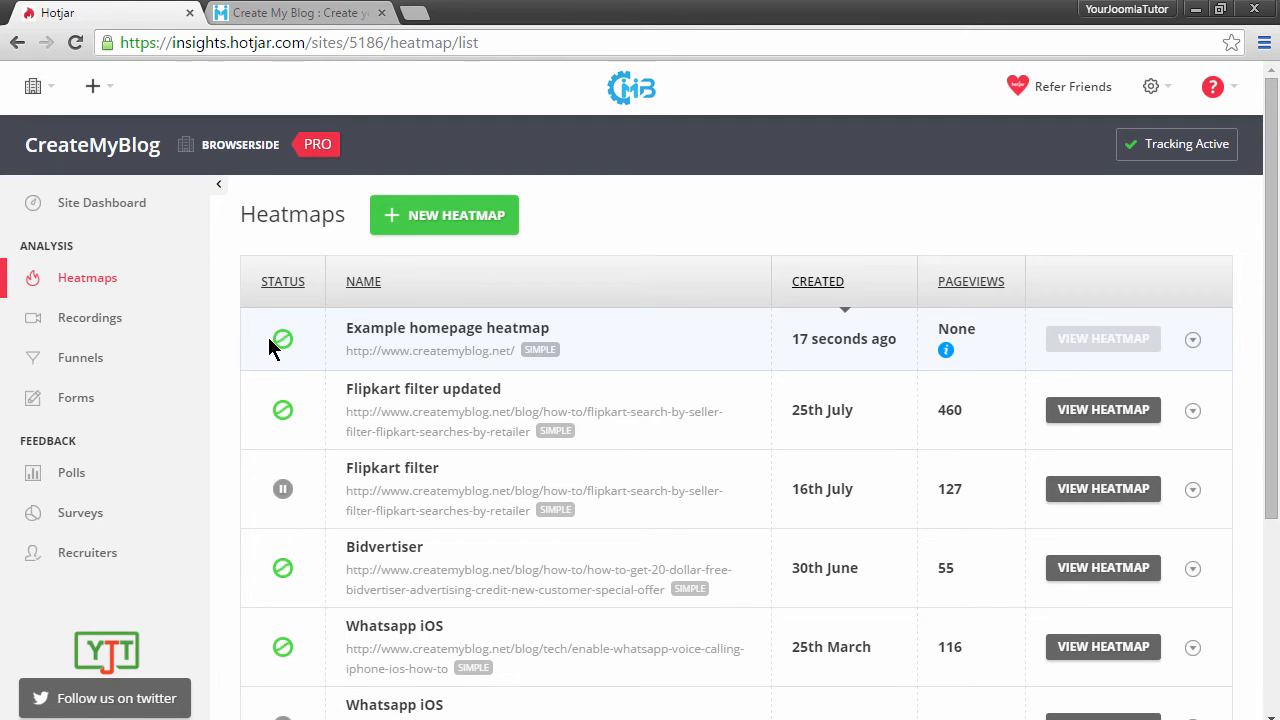
{"action": "mouse_move", "coordinate": [284, 340]}
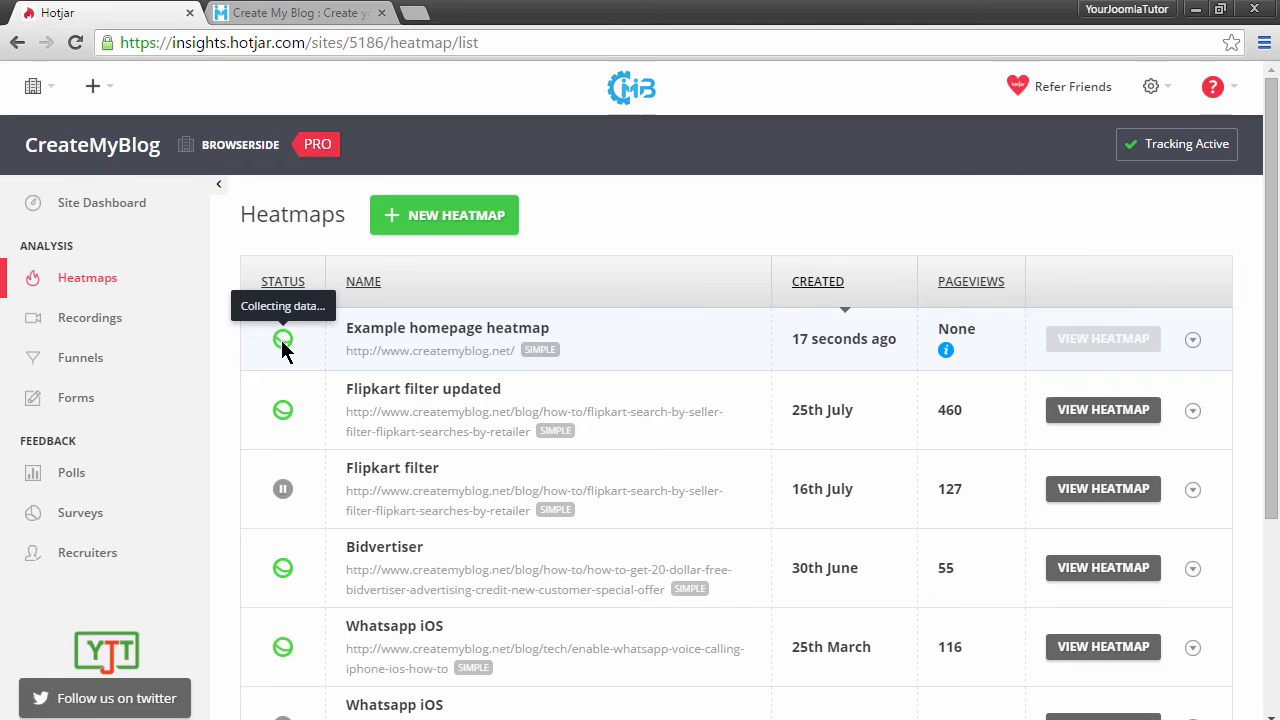
{"action": "mouse_move", "coordinate": [284, 488]}
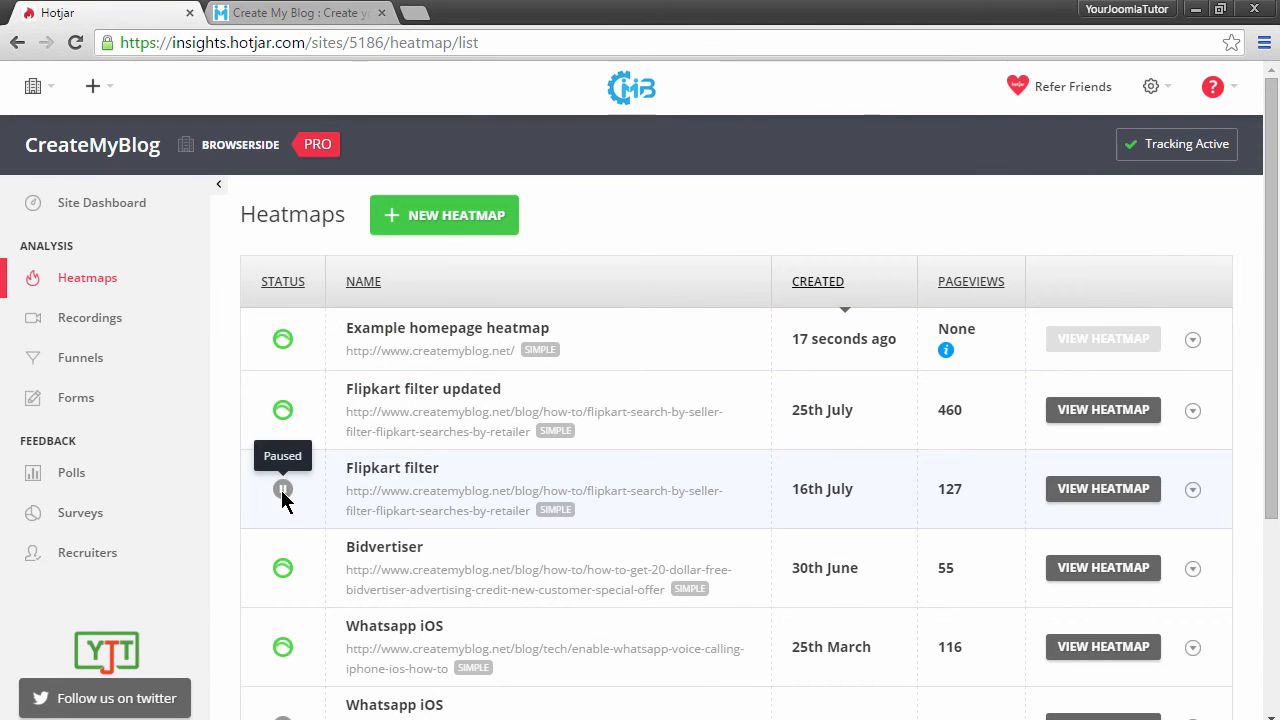
{"action": "mouse_move", "coordinate": [736, 460]}
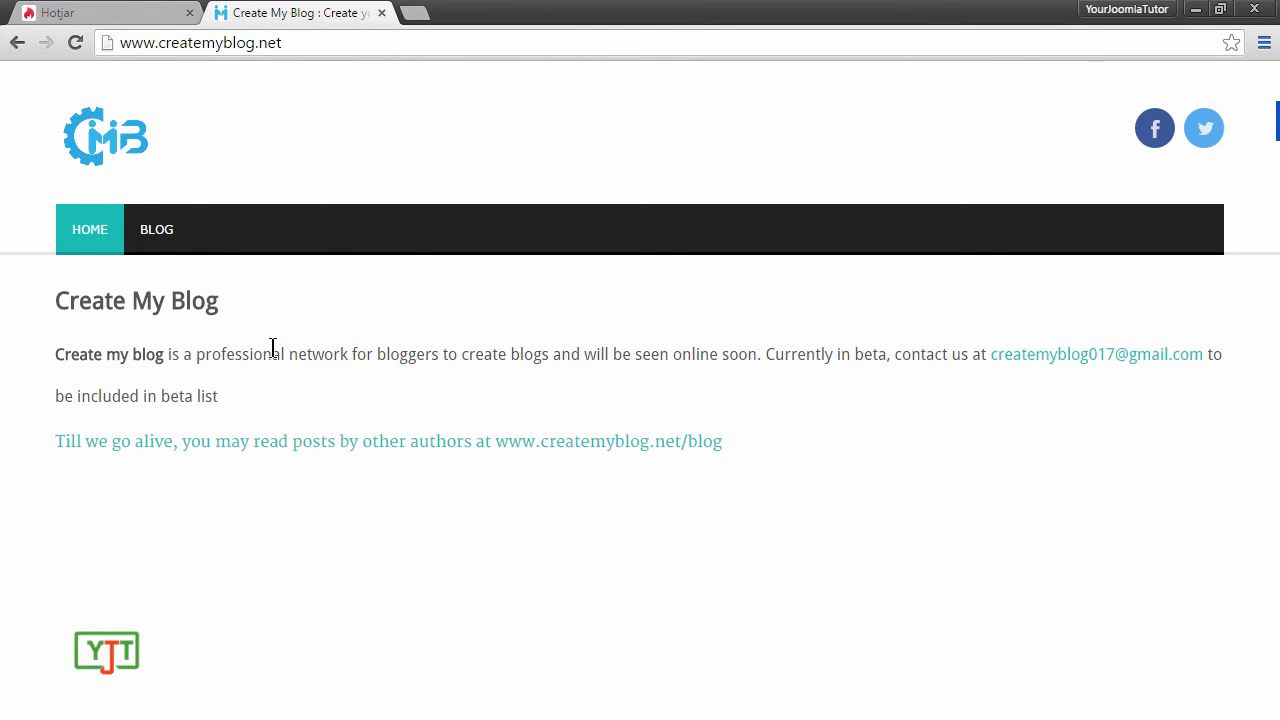
{"action": "mouse_move", "coordinate": [312, 452]}
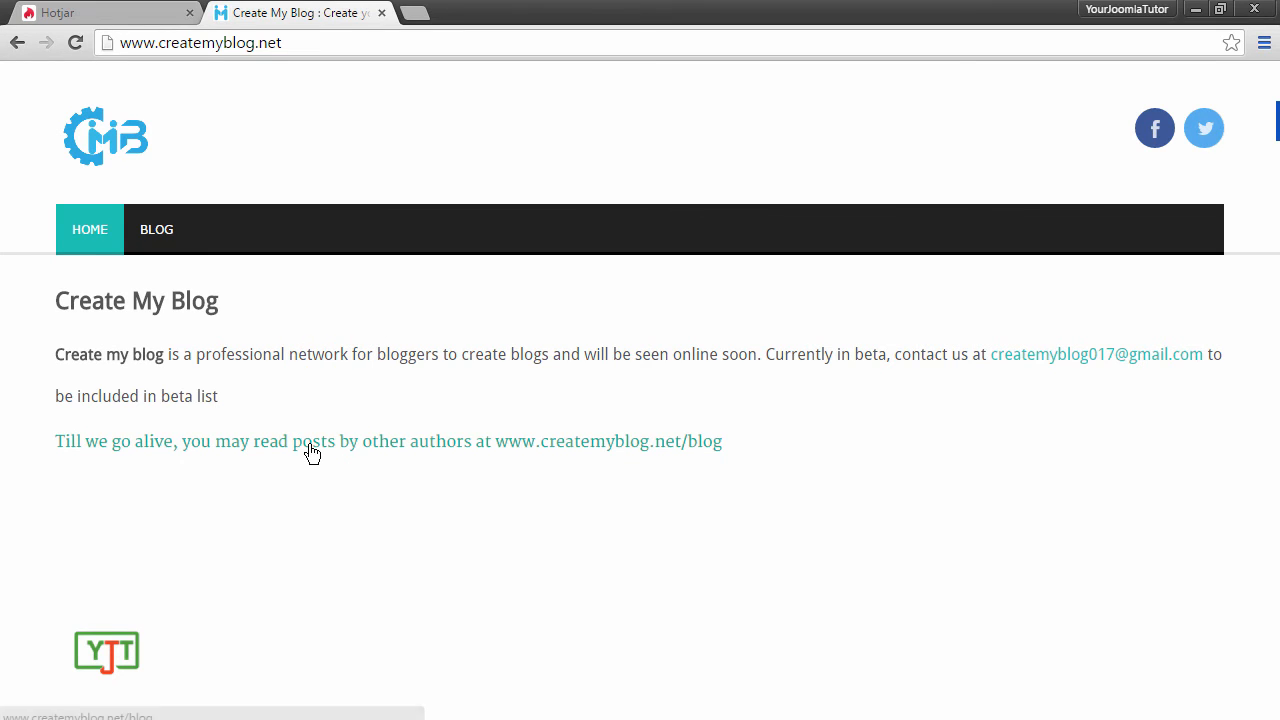
Make a test click on the CreateMyBlog homepage's link to other authors' posts.
{"action": "left_click", "coordinate": [312, 442]}
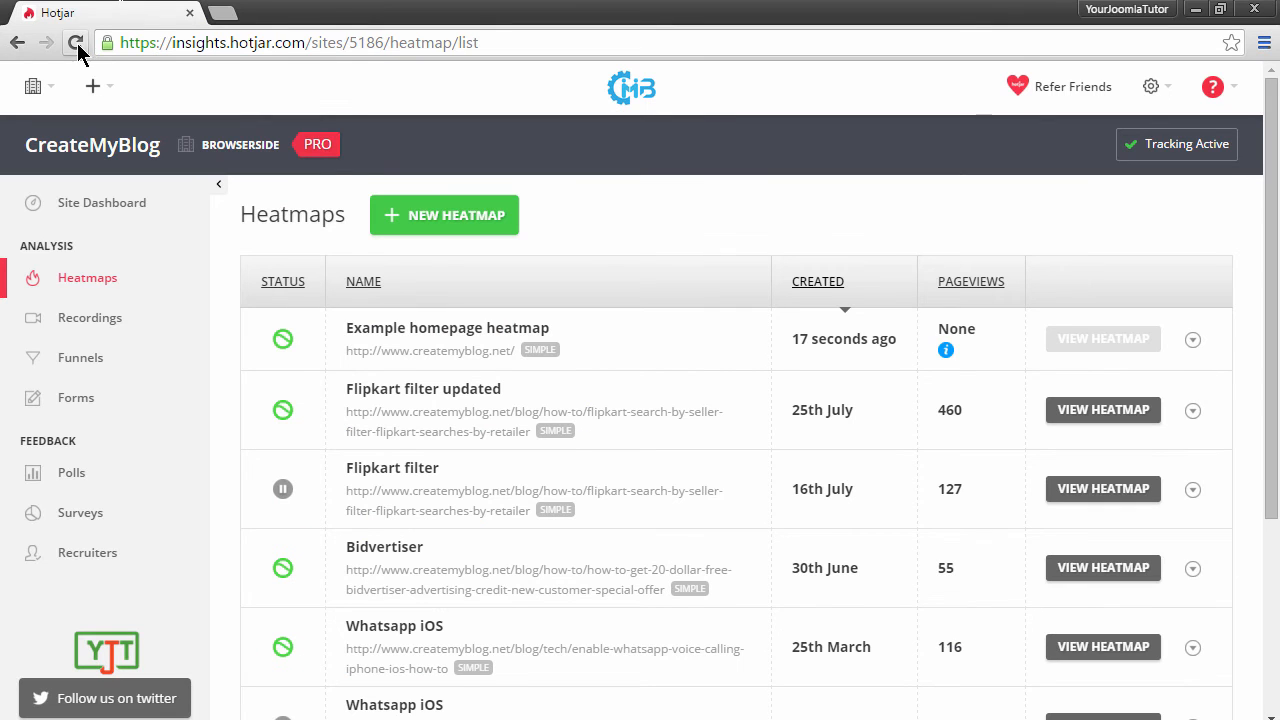
Reload the Heatmaps list so the new heatmap registers its pageview.
{"action": "left_click", "coordinate": [78, 42]}
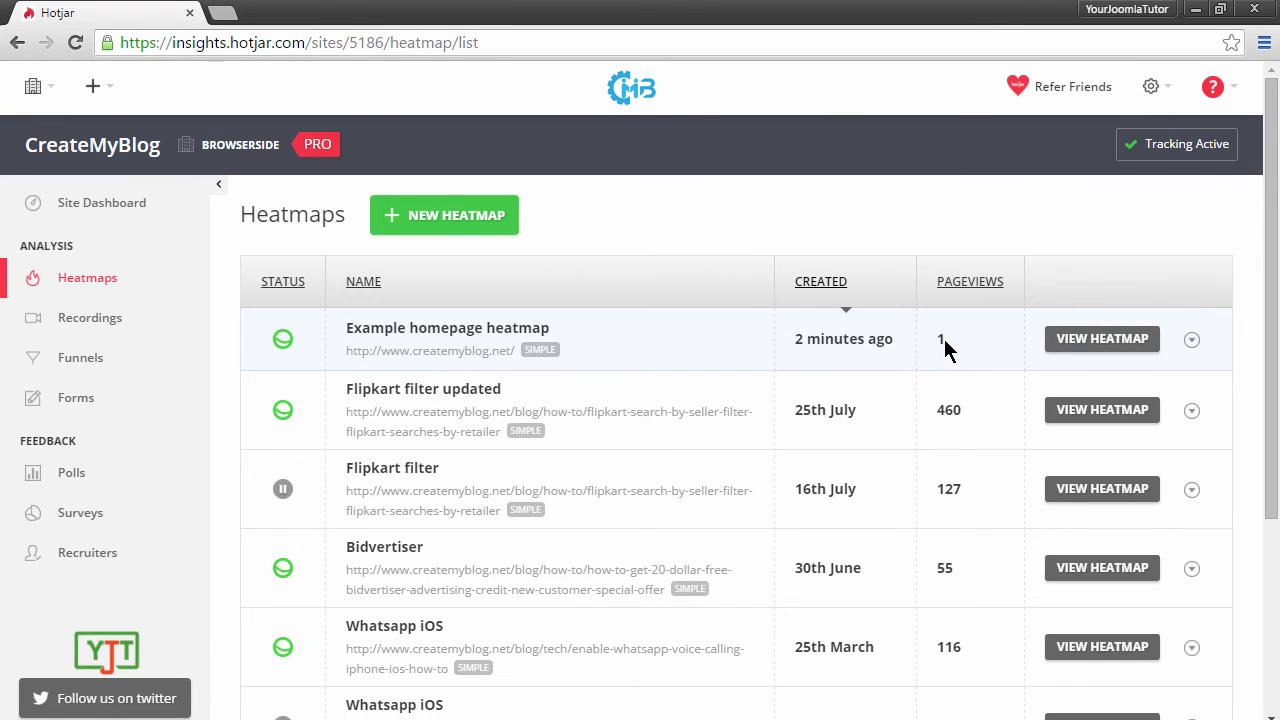
View the Example homepage heatmap report and look through its click data.
{"action": "left_click", "coordinate": [1100, 338]}
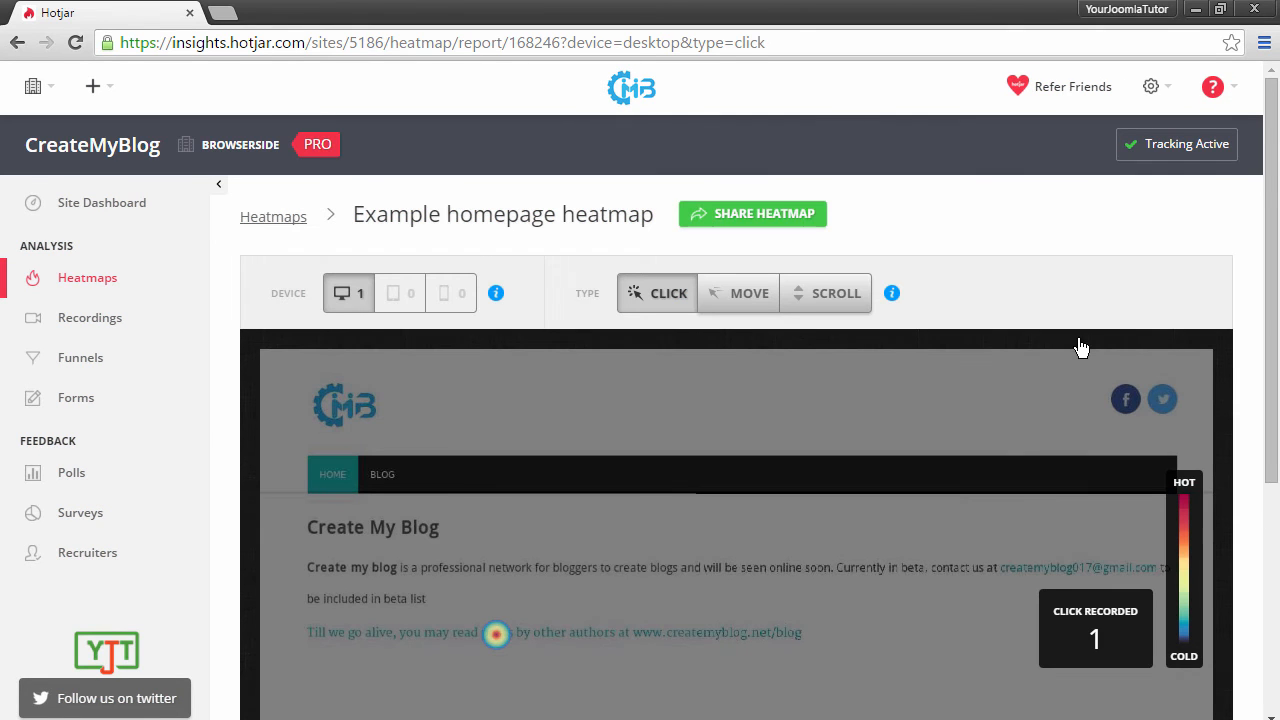
{"action": "scroll", "scroll_direction": "down", "scroll_amount": 3}
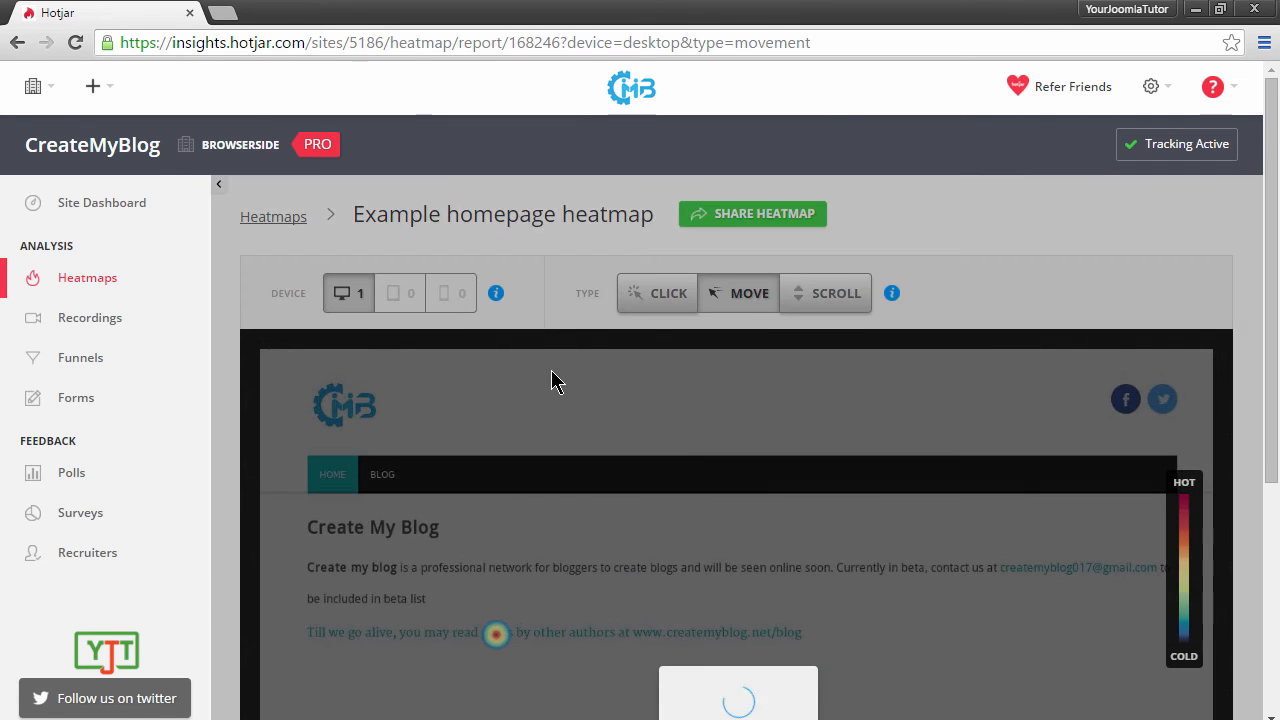
{"action": "scroll", "scroll_direction": "down", "scroll_amount": 3}
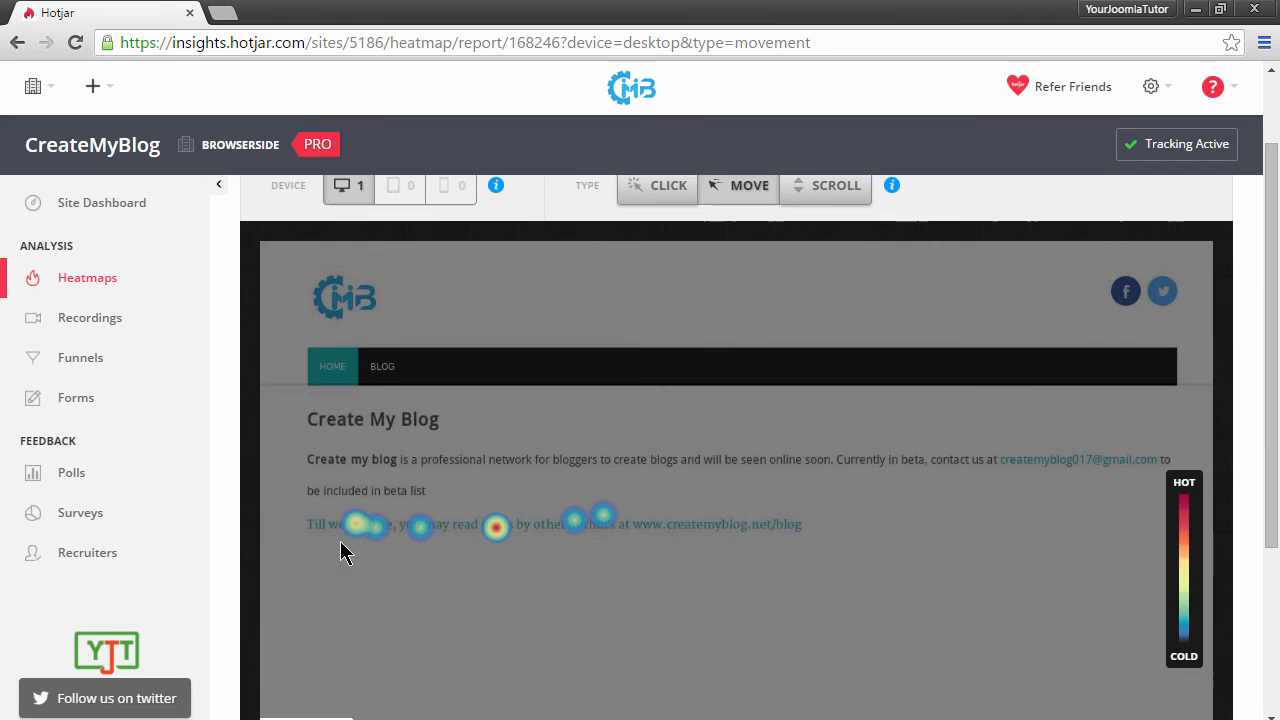
{"action": "mouse_move", "coordinate": [584, 496]}
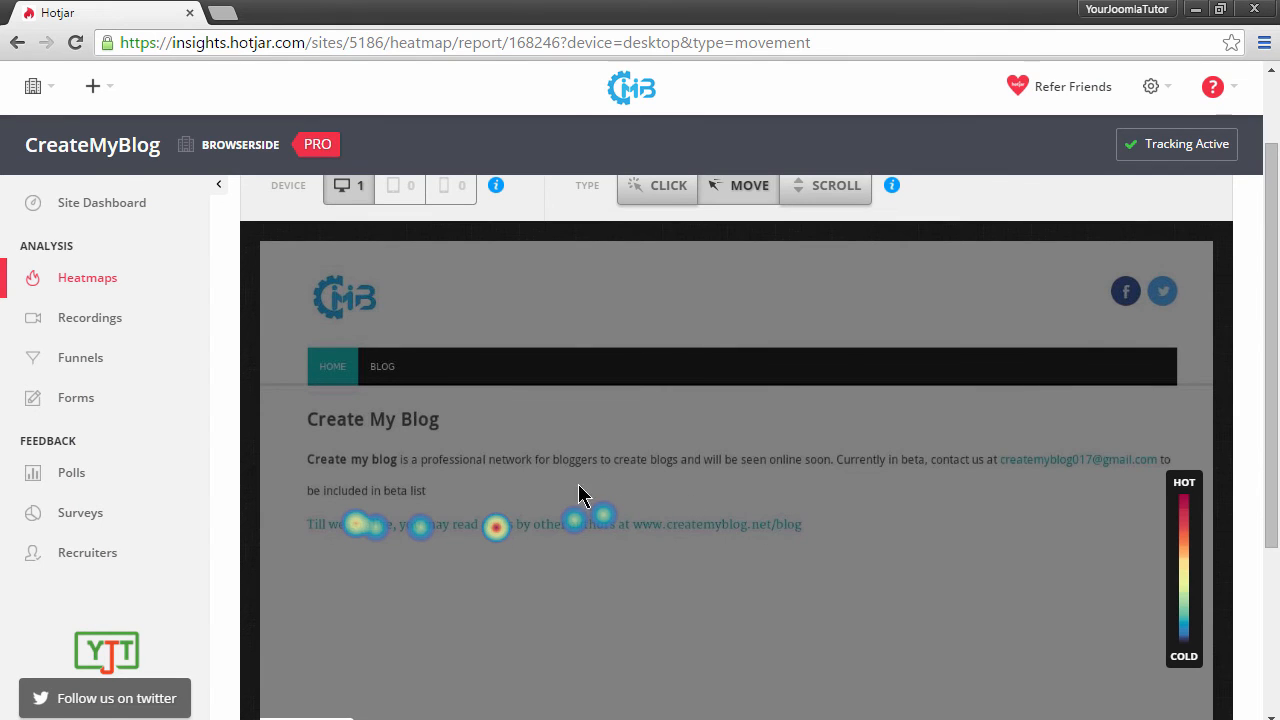
Switch to the Move and Scroll views and review the scroll-depth results.
{"action": "left_click", "coordinate": [824, 292]}
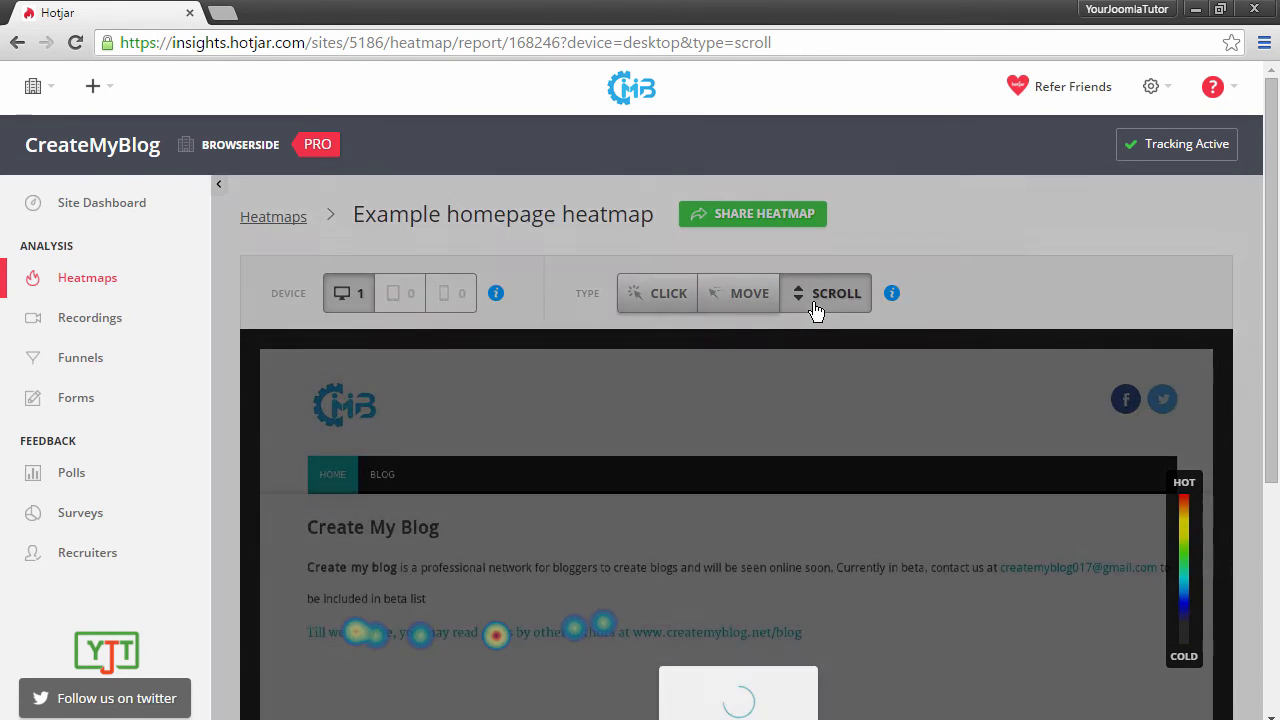
{"action": "left_click", "coordinate": [836, 292]}
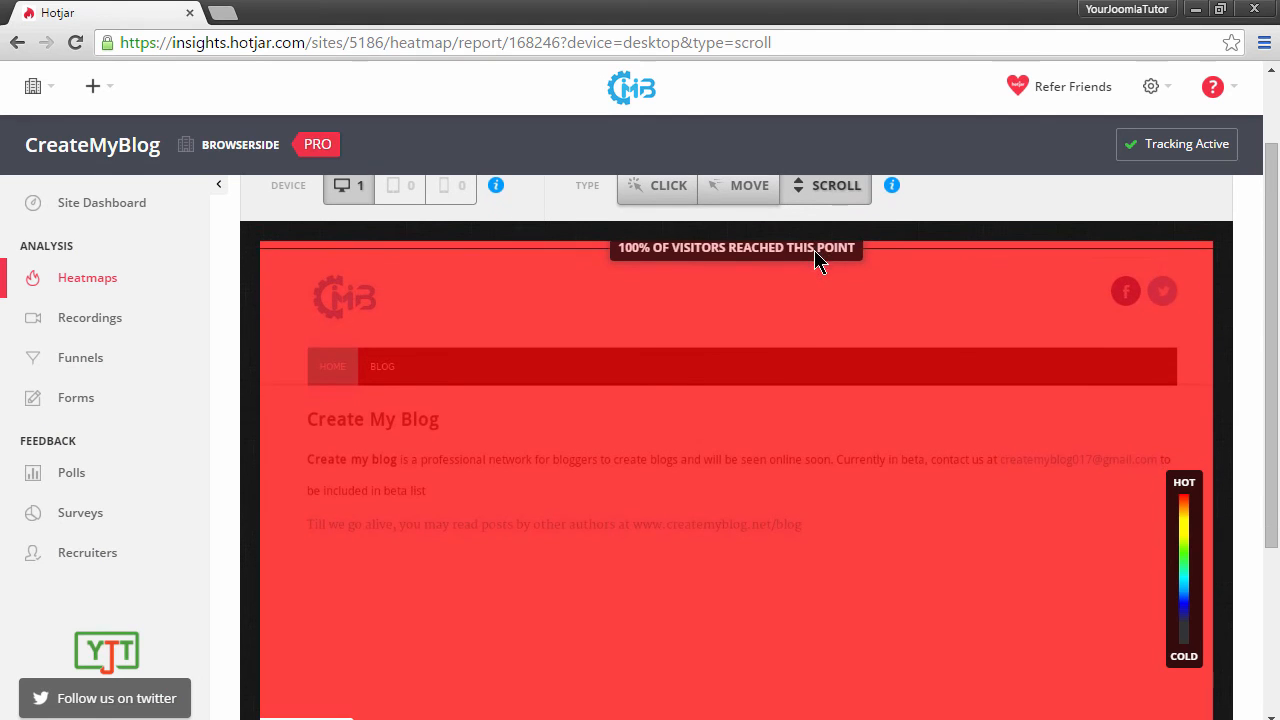
{"action": "scroll", "scroll_direction": "down", "scroll_amount": 3}
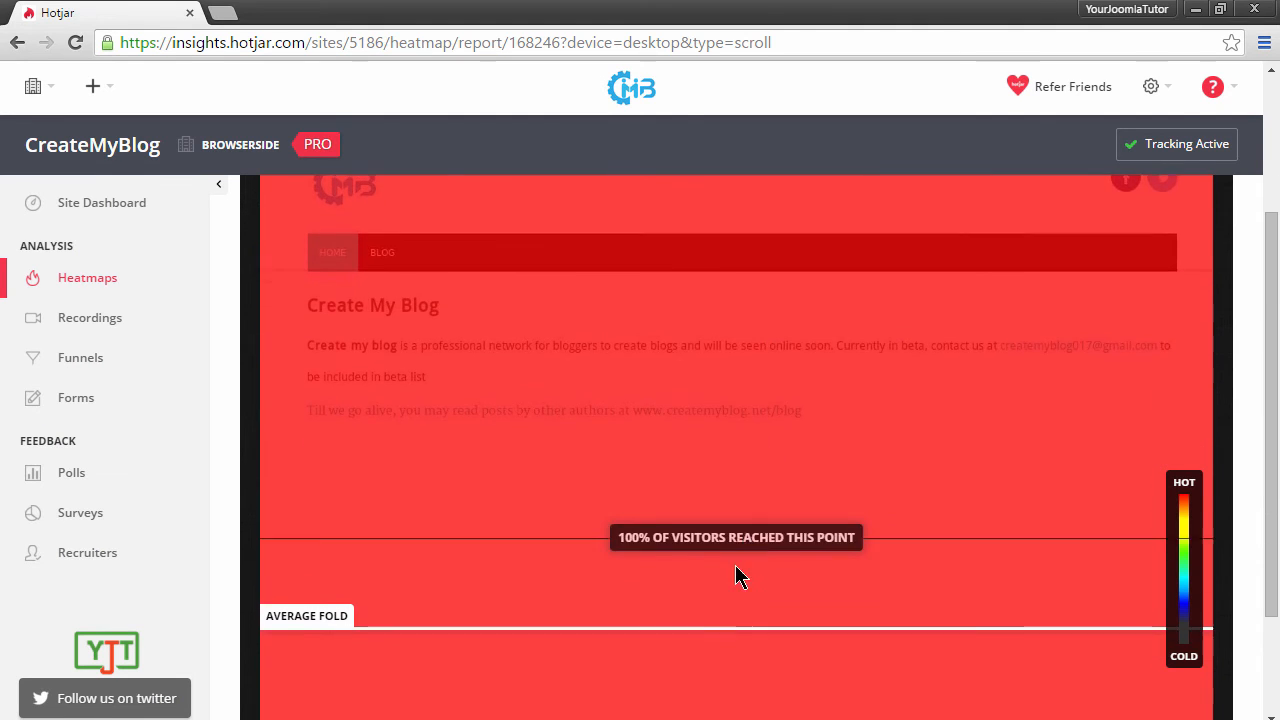
{"action": "scroll", "scroll_direction": "down", "scroll_amount": 3}
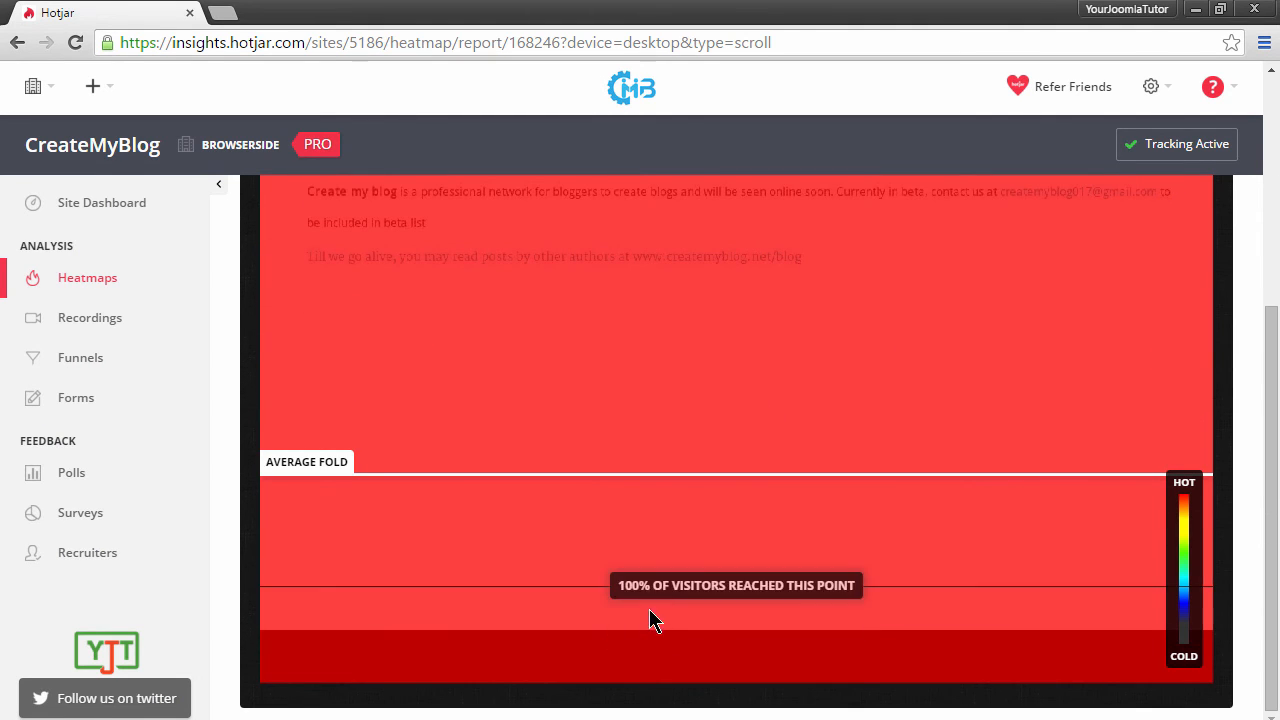
{"action": "scroll", "scroll_direction": "up", "scroll_amount": 3}
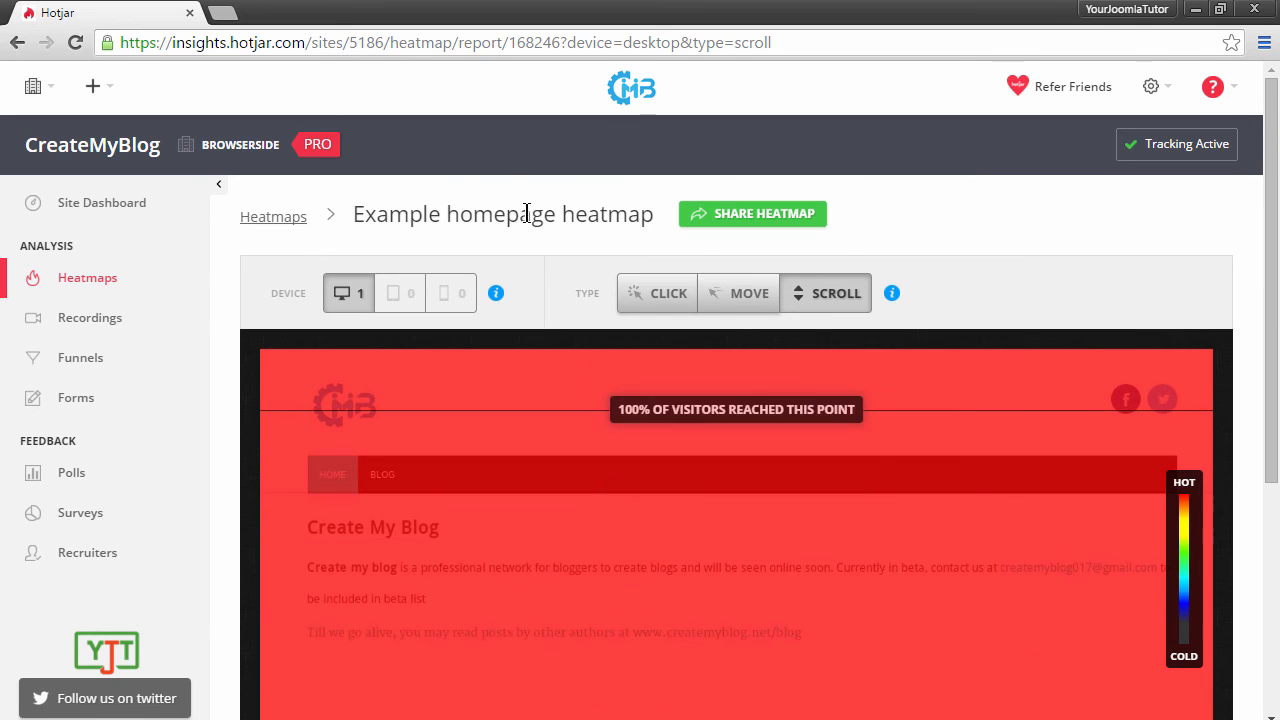
Return to the heatmaps list, where Example homepage heatmap shows 1 pageview, and scroll to the older heatmaps.
{"action": "left_click", "coordinate": [88, 278]}
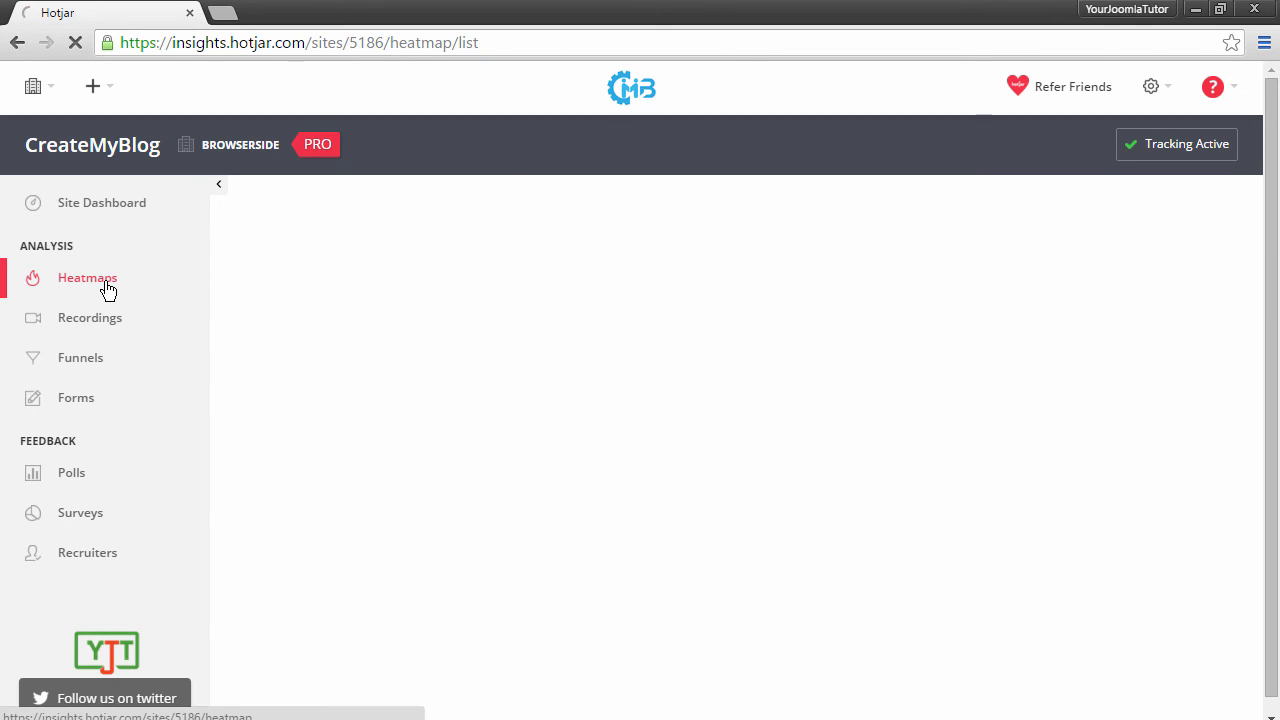
{"action": "left_click", "coordinate": [88, 278]}
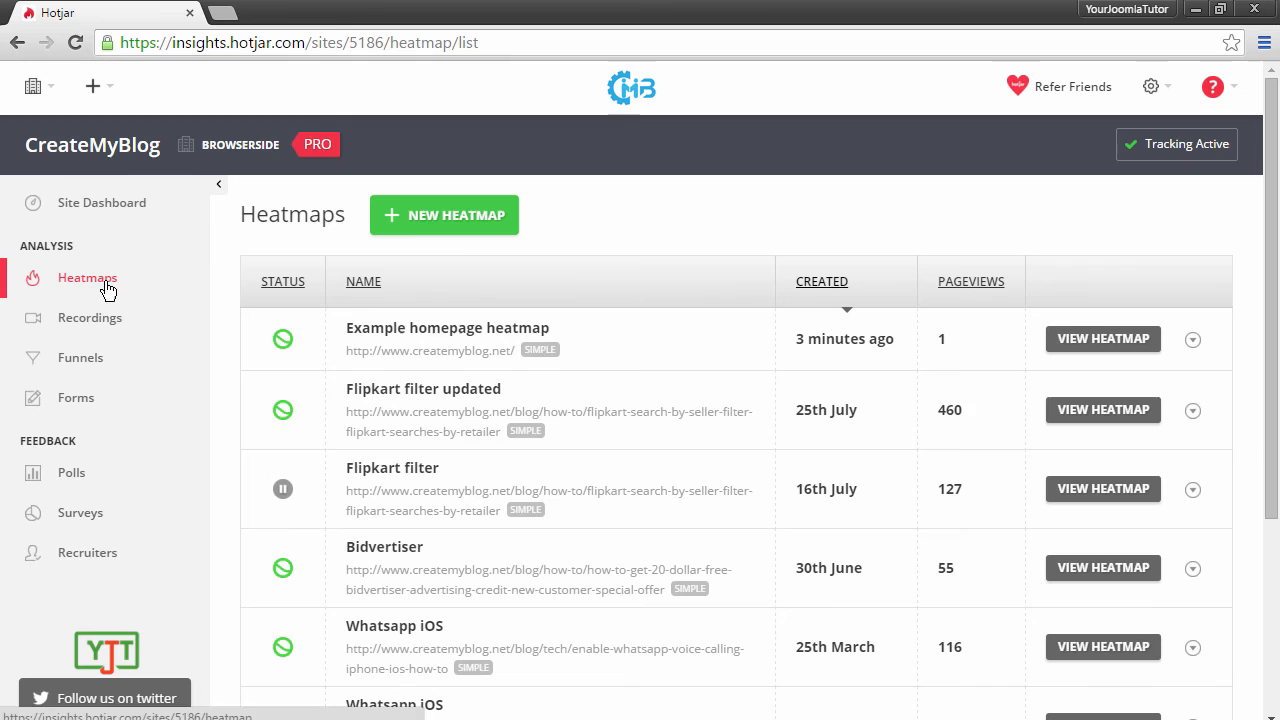
{"action": "mouse_move", "coordinate": [730, 404]}
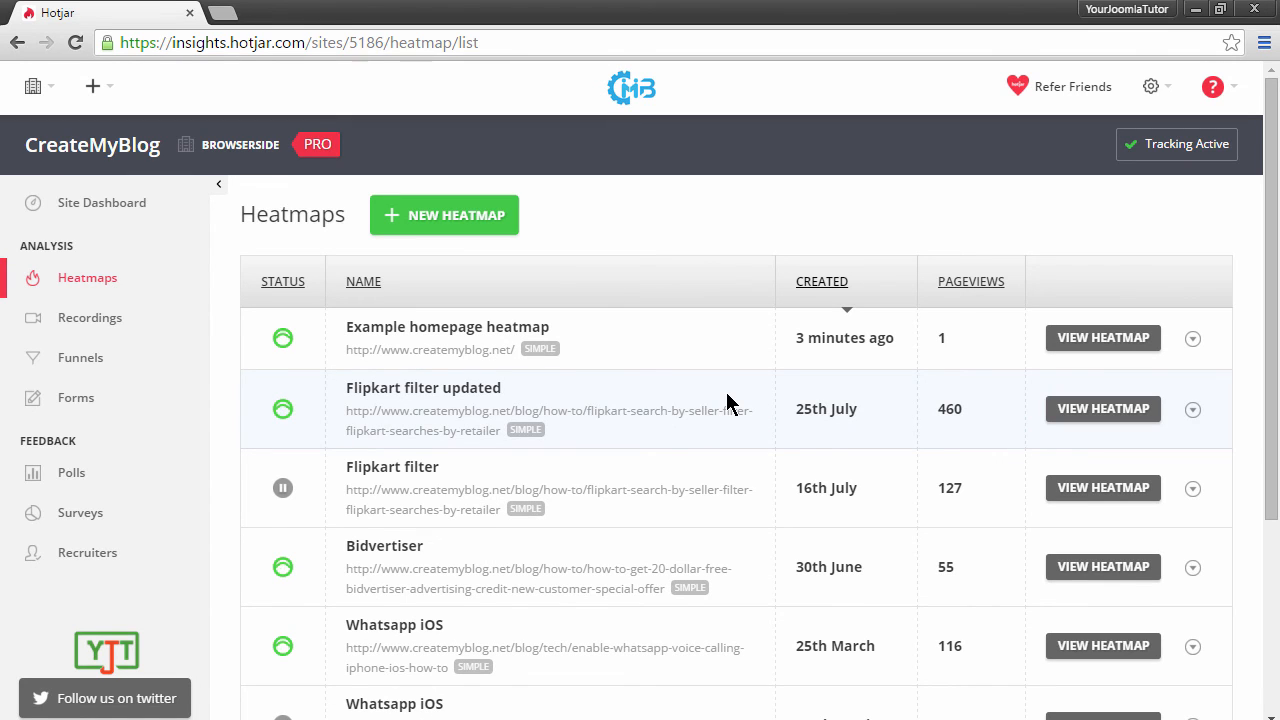
{"action": "scroll", "scroll_direction": "down", "scroll_amount": 3}
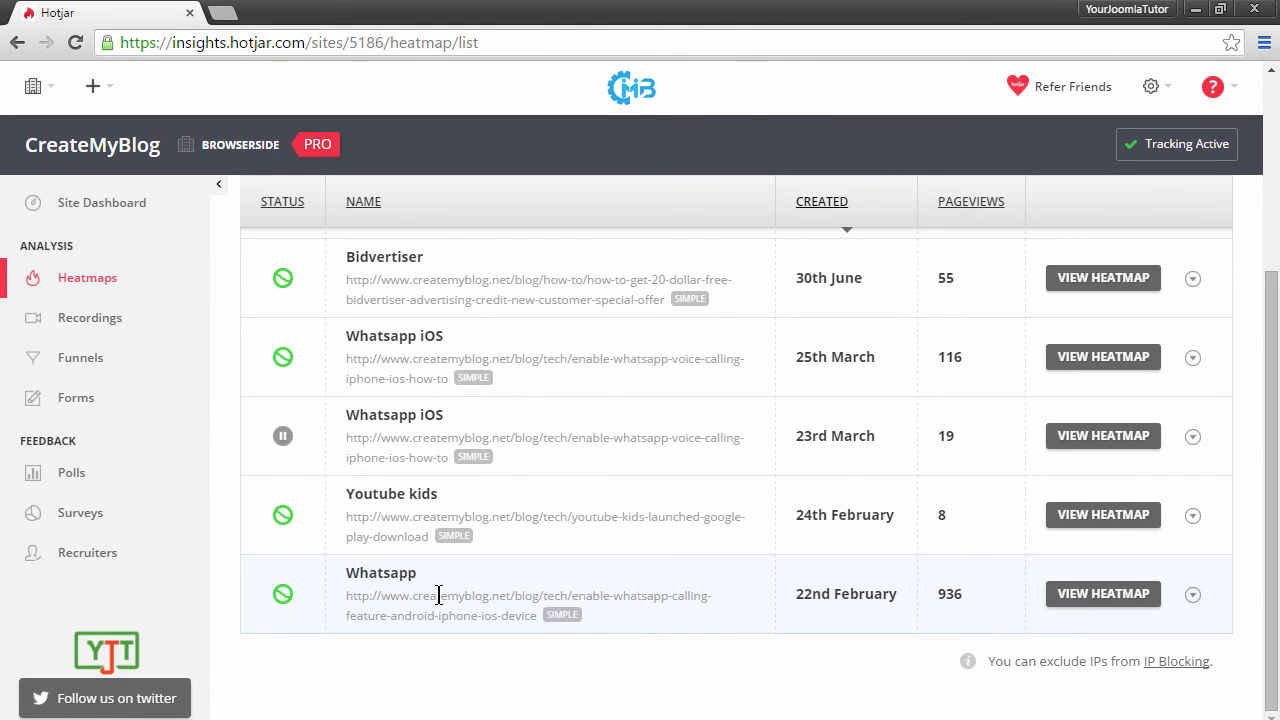
{"action": "mouse_move", "coordinate": [488, 608]}
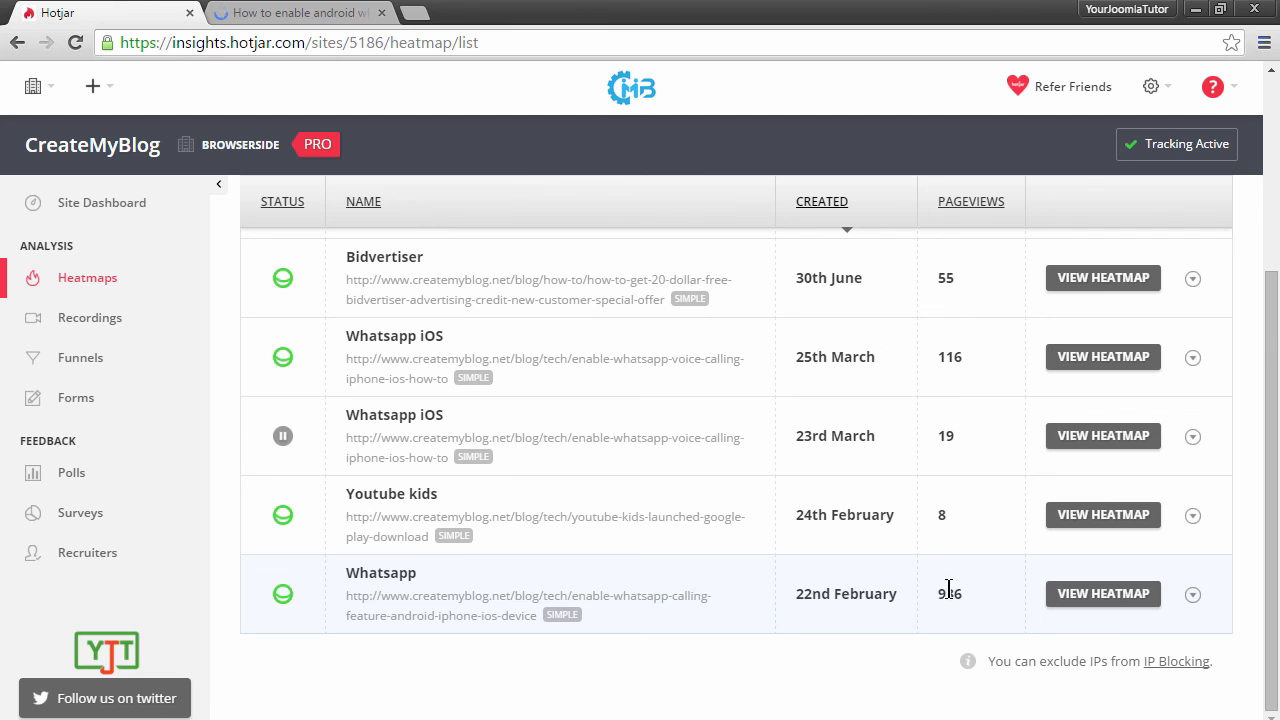
View the Whatsapp heatmap report showing its 487 recorded clicks.
{"action": "left_click", "coordinate": [1102, 592]}
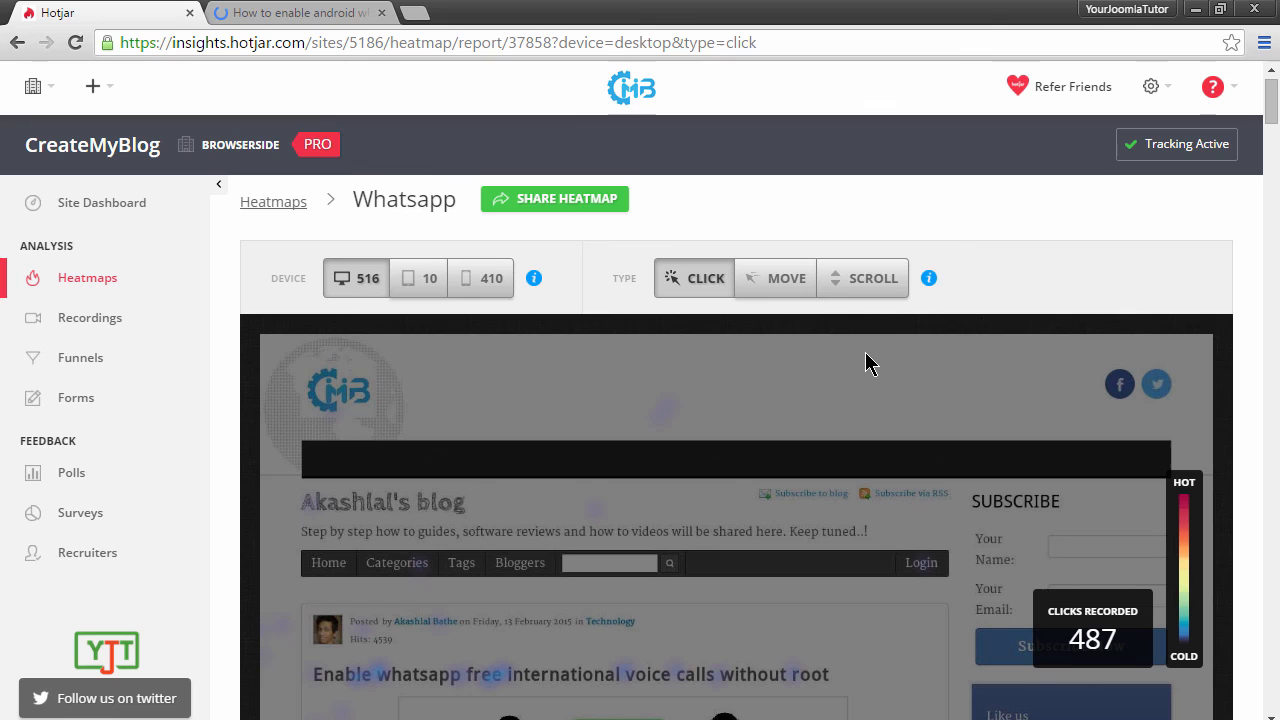
{"action": "mouse_move", "coordinate": [856, 396]}
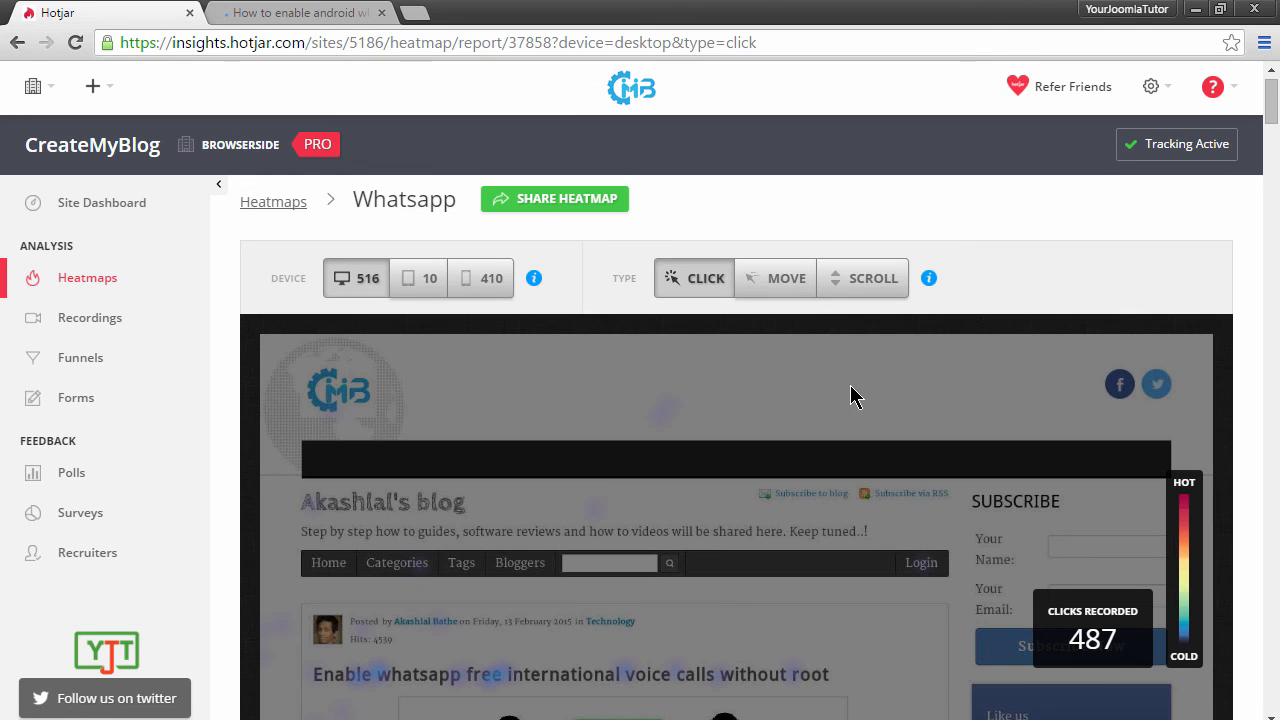